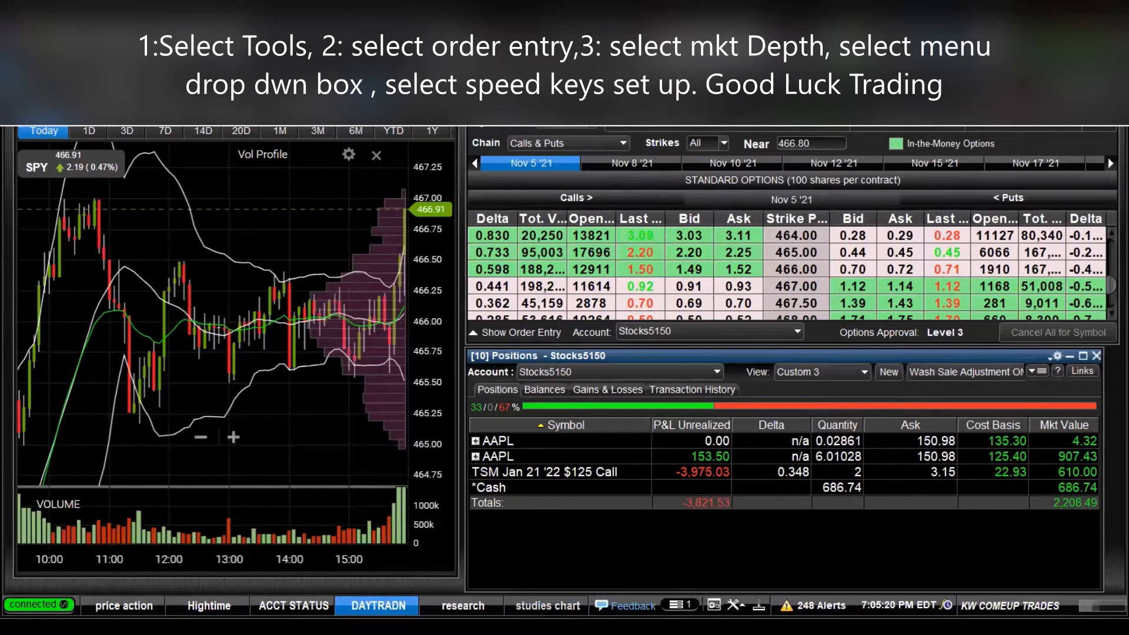
Switch to the studies chart layout showing the SPY and AMZN price charts
{"action": "left_click", "coordinate": [546, 606]}
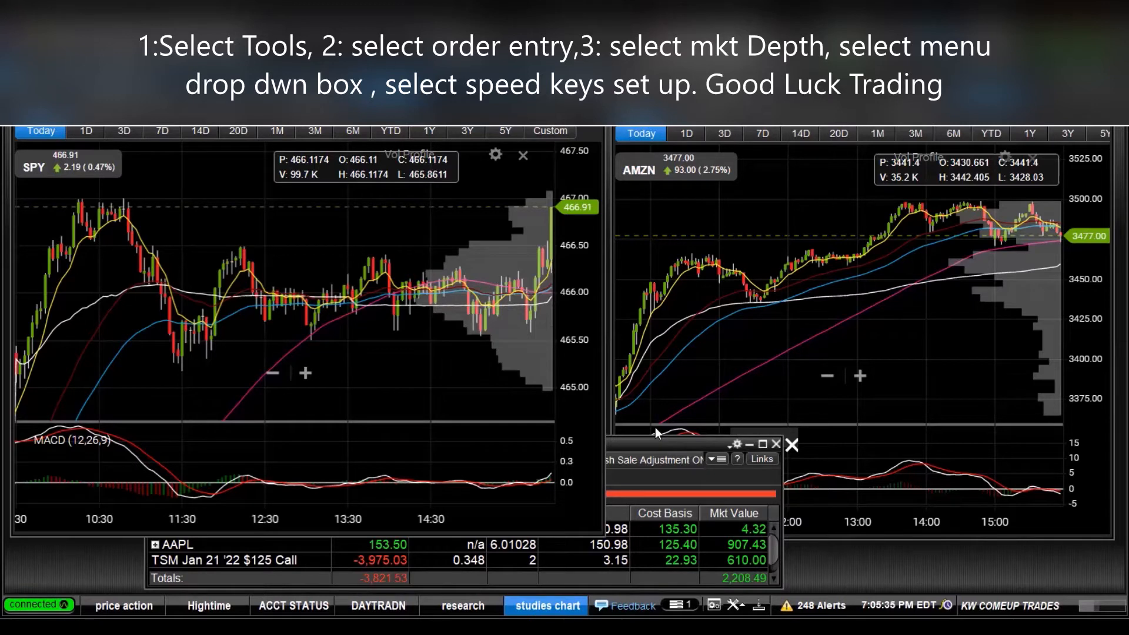
{"action": "mouse_move", "coordinate": [447, 283]}
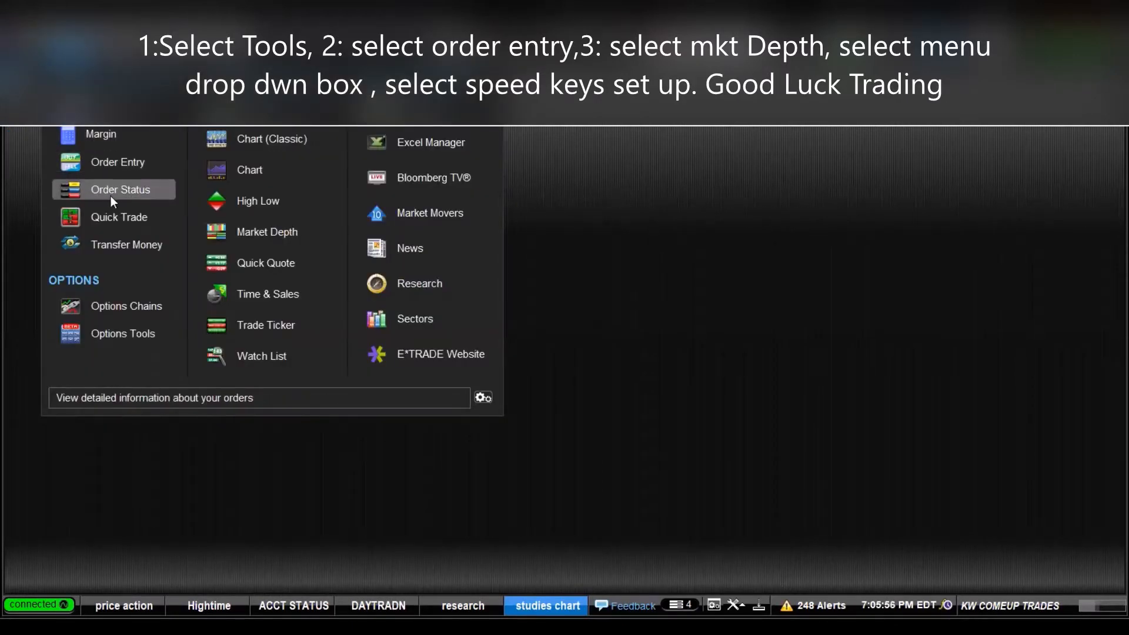
Open an Order Entry ticket, dismiss the preview notice, and open a QQQ Market Depth window
{"action": "left_click", "coordinate": [118, 190]}
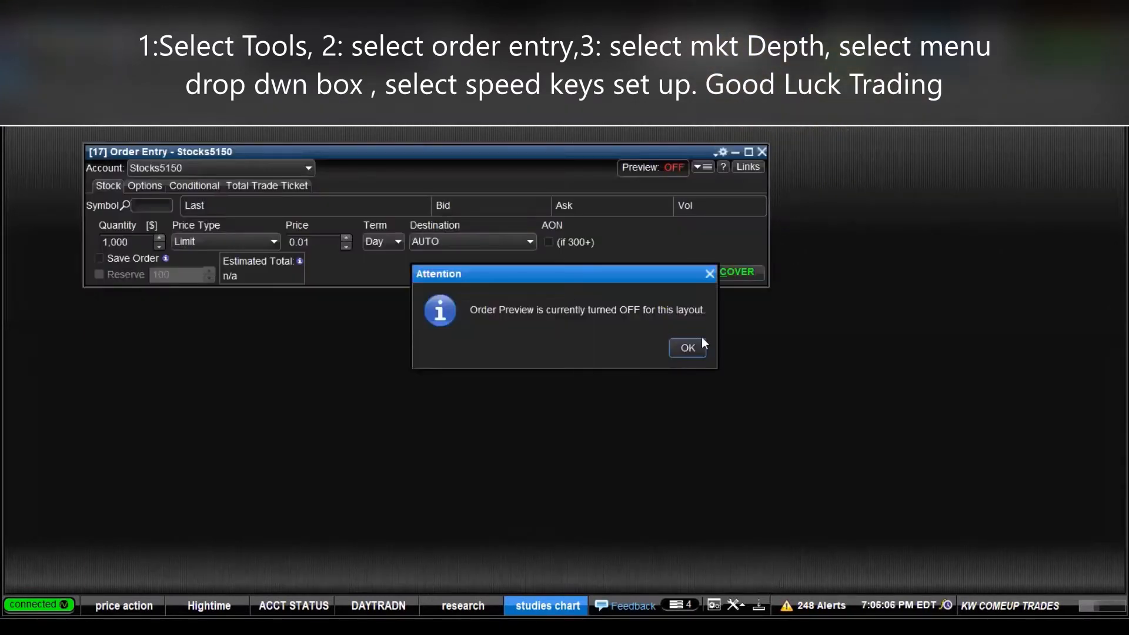
{"action": "left_click", "coordinate": [686, 348]}
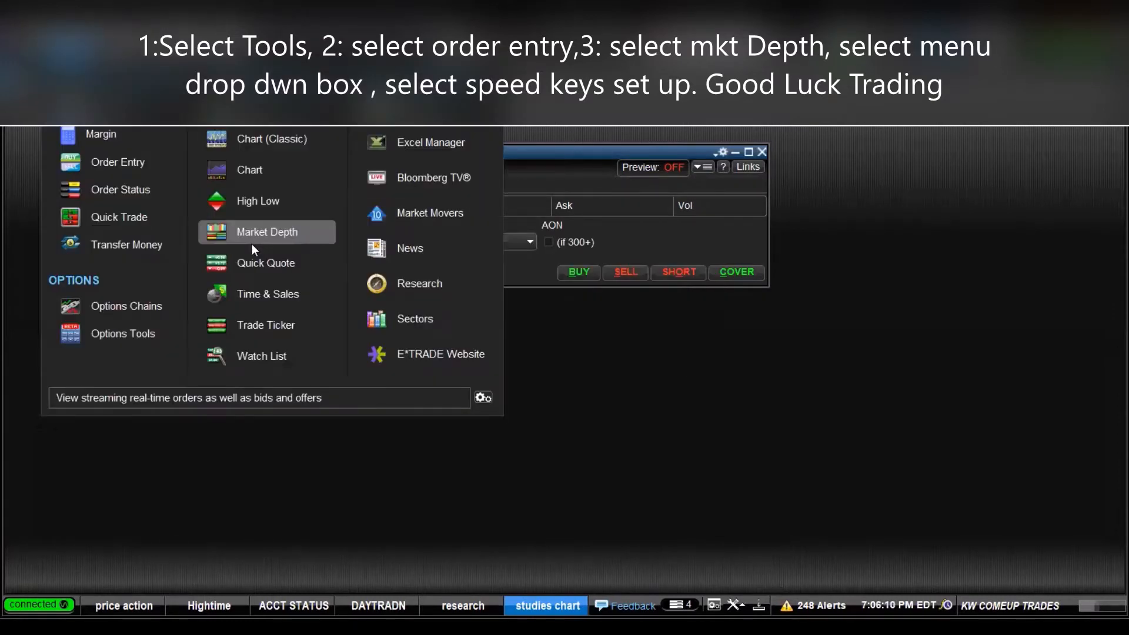
{"action": "left_click", "coordinate": [267, 231]}
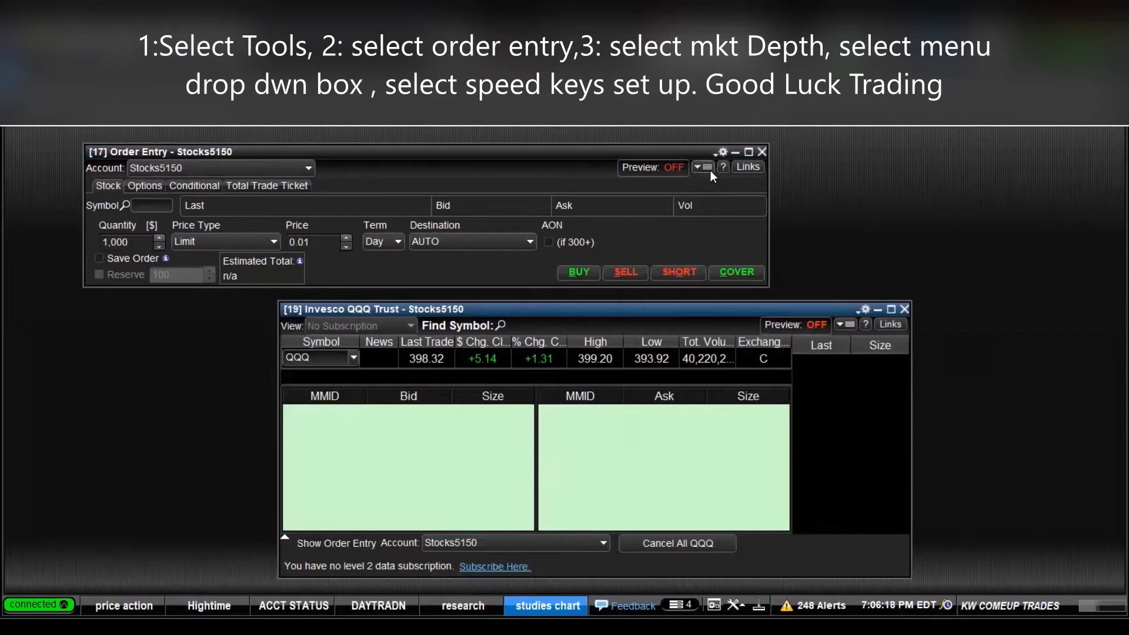
Open the Order Entry window's settings dropdown listing Speed Key Setup and Use Speed Keys
{"action": "left_click", "coordinate": [703, 167]}
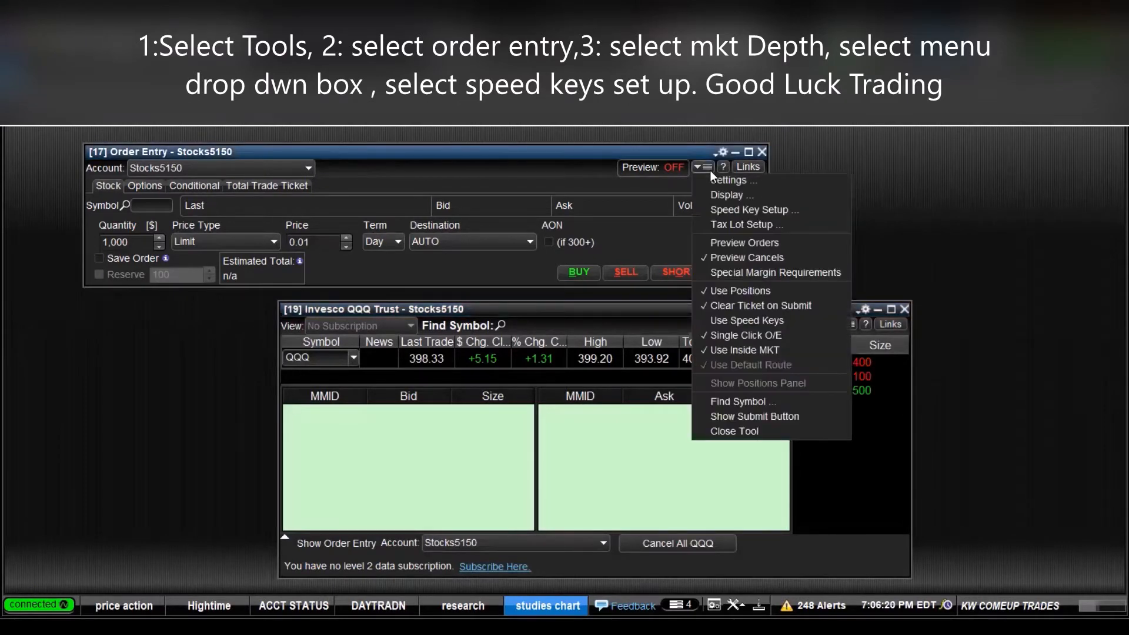
{"action": "mouse_move", "coordinate": [754, 210]}
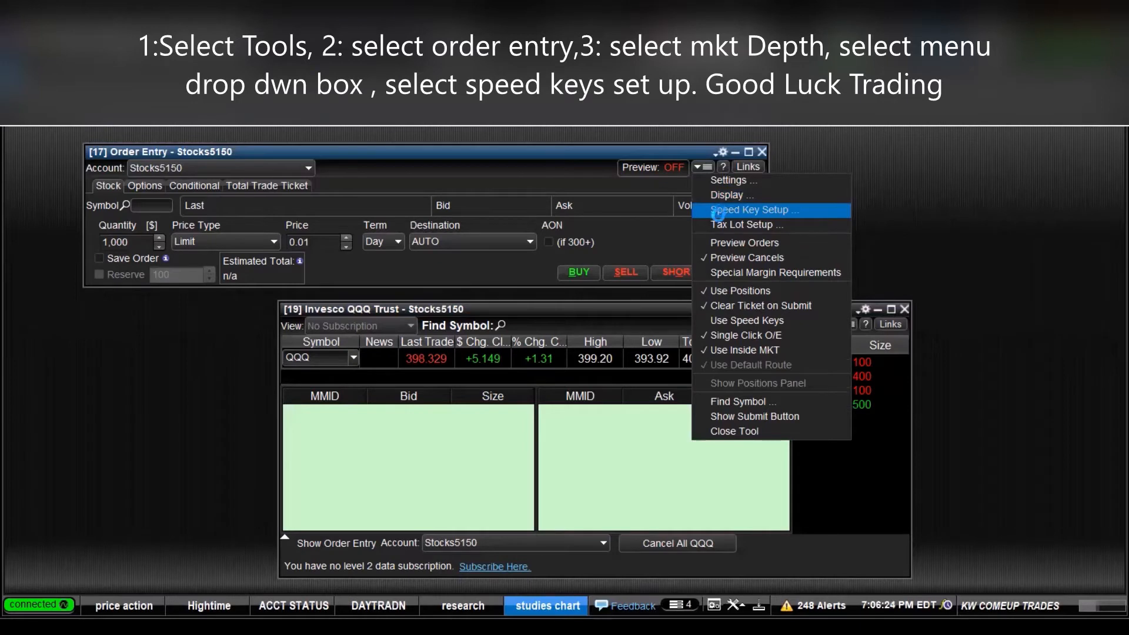
{"action": "mouse_move", "coordinate": [770, 305]}
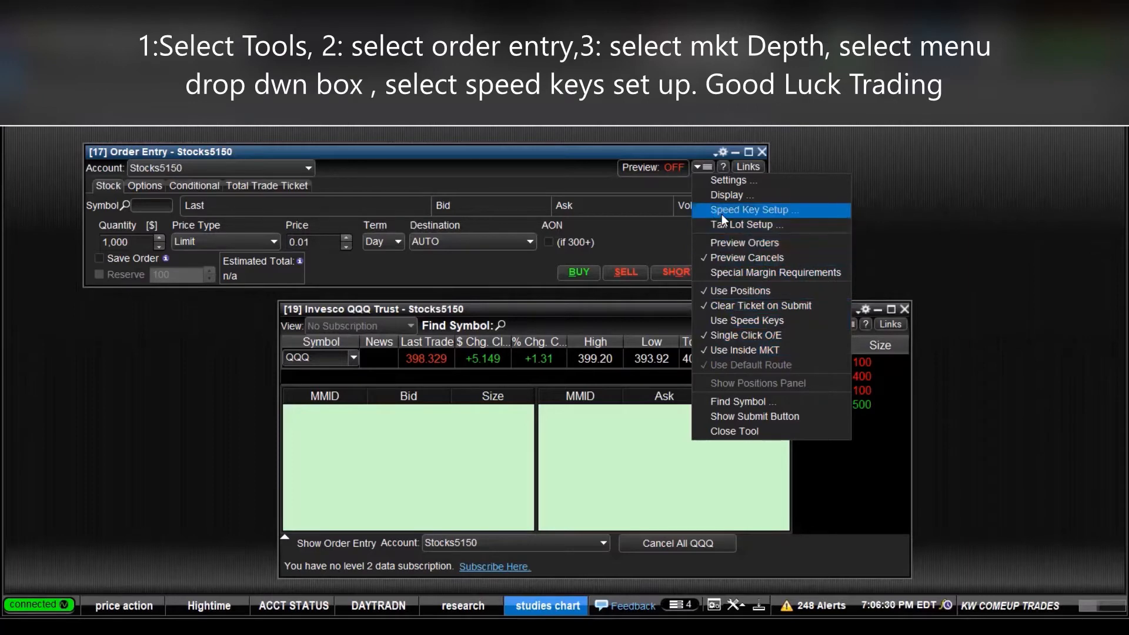
Choose Speed Key Setup to list the existing speed keys and their order descriptions
{"action": "left_click", "coordinate": [754, 211]}
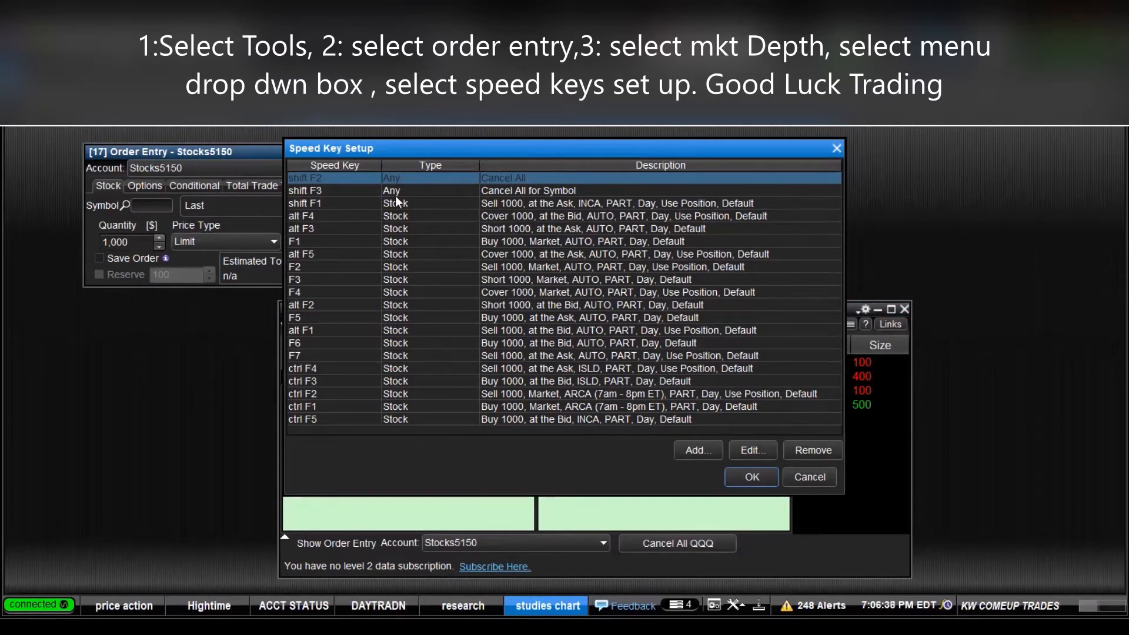
{"action": "mouse_move", "coordinate": [324, 221]}
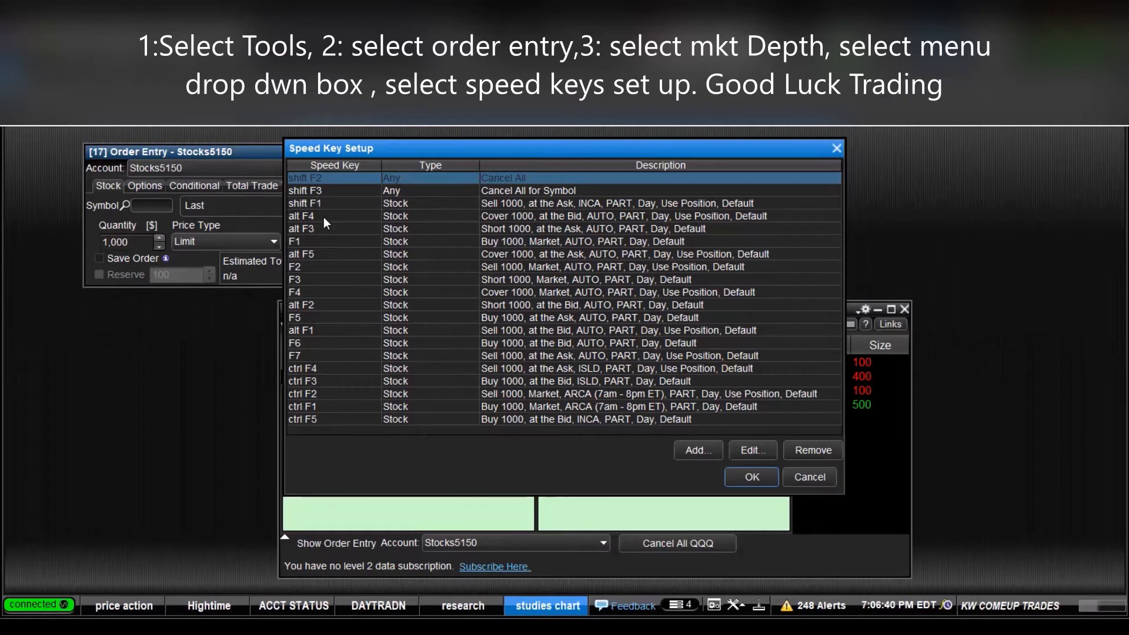
{"action": "mouse_move", "coordinate": [313, 289]}
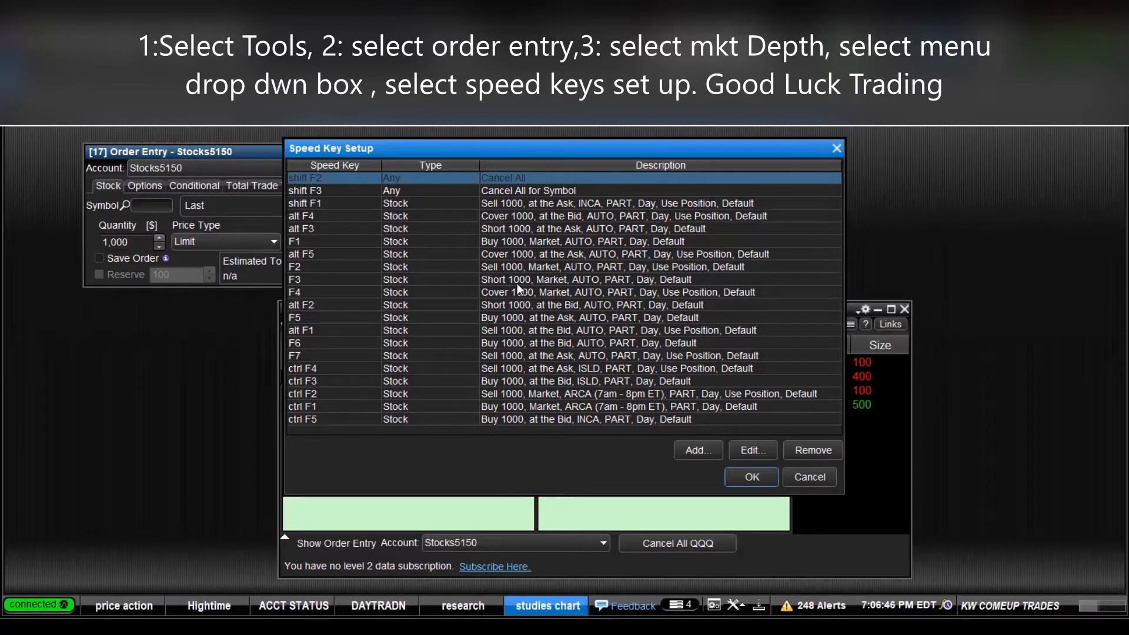
{"action": "mouse_move", "coordinate": [387, 247]}
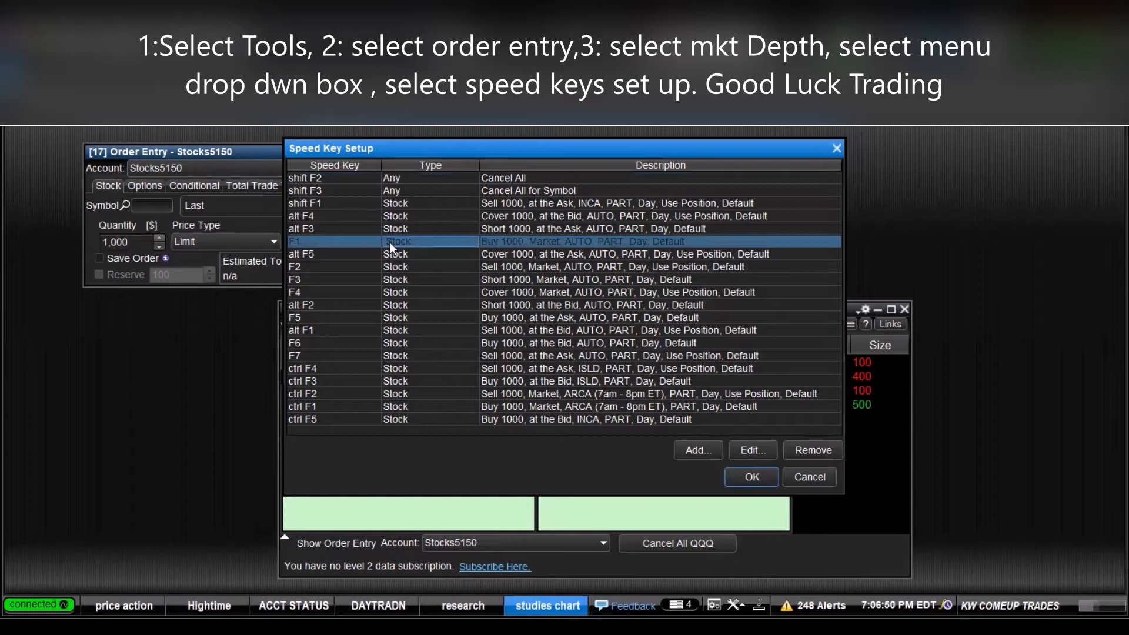
{"action": "mouse_move", "coordinate": [561, 353]}
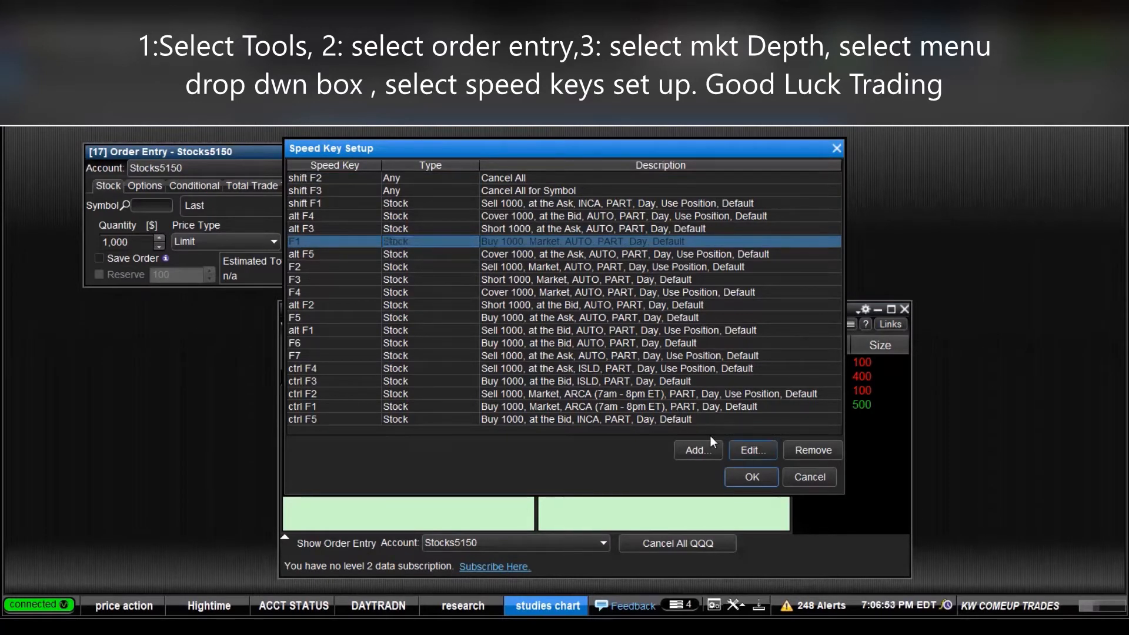
Edit the F1 speed key to place a Buy to Open option order
{"action": "left_click", "coordinate": [752, 450]}
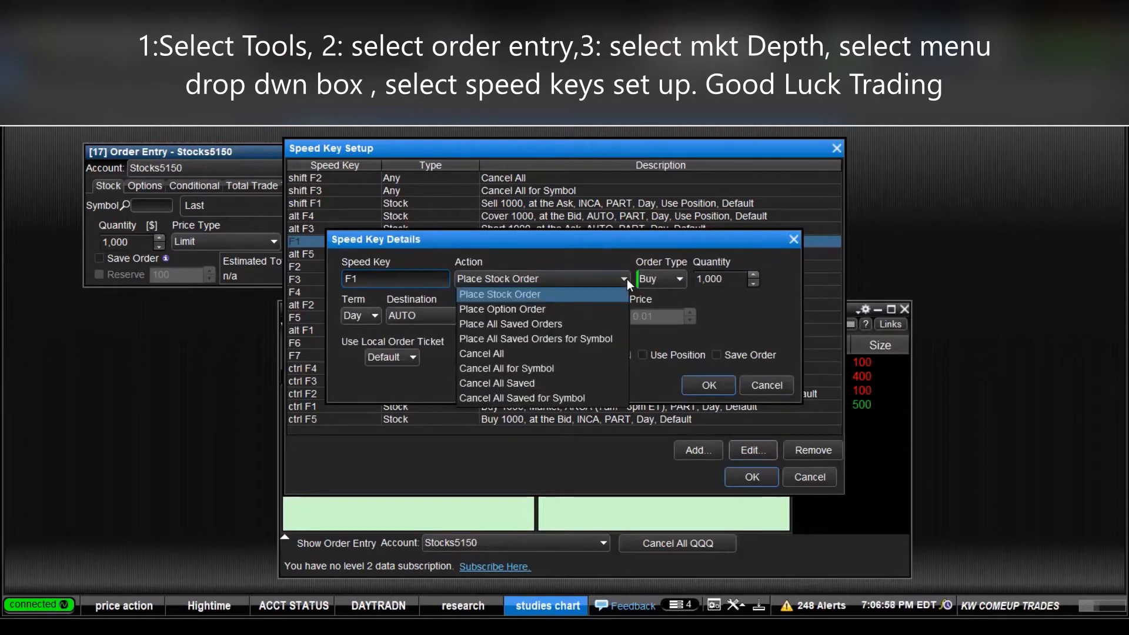
{"action": "mouse_move", "coordinate": [574, 309]}
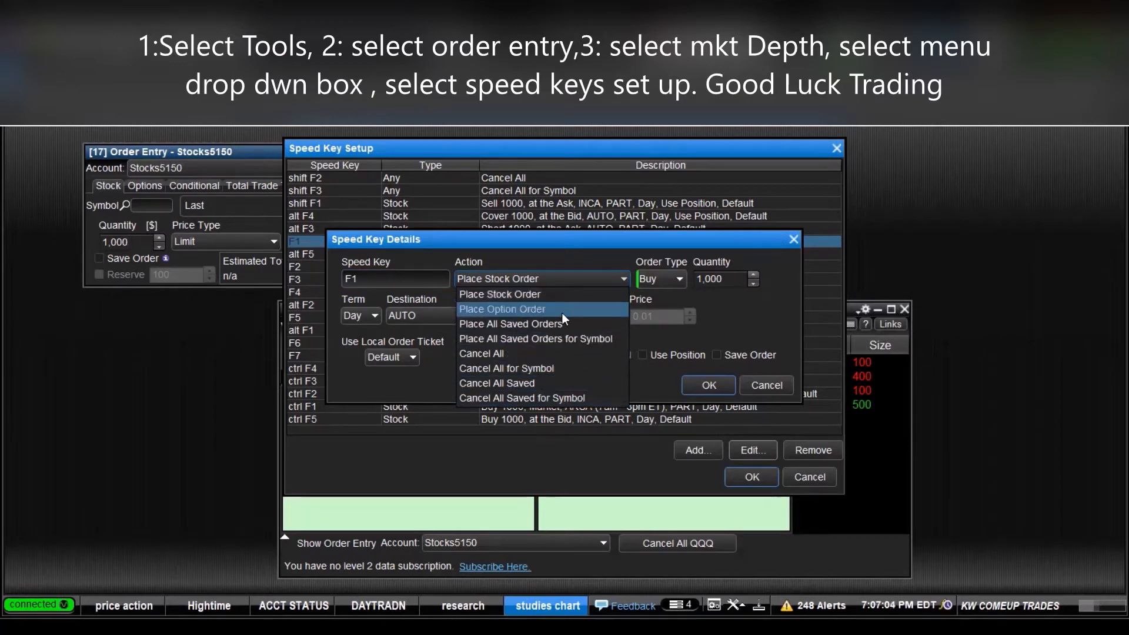
{"action": "left_click", "coordinate": [502, 308]}
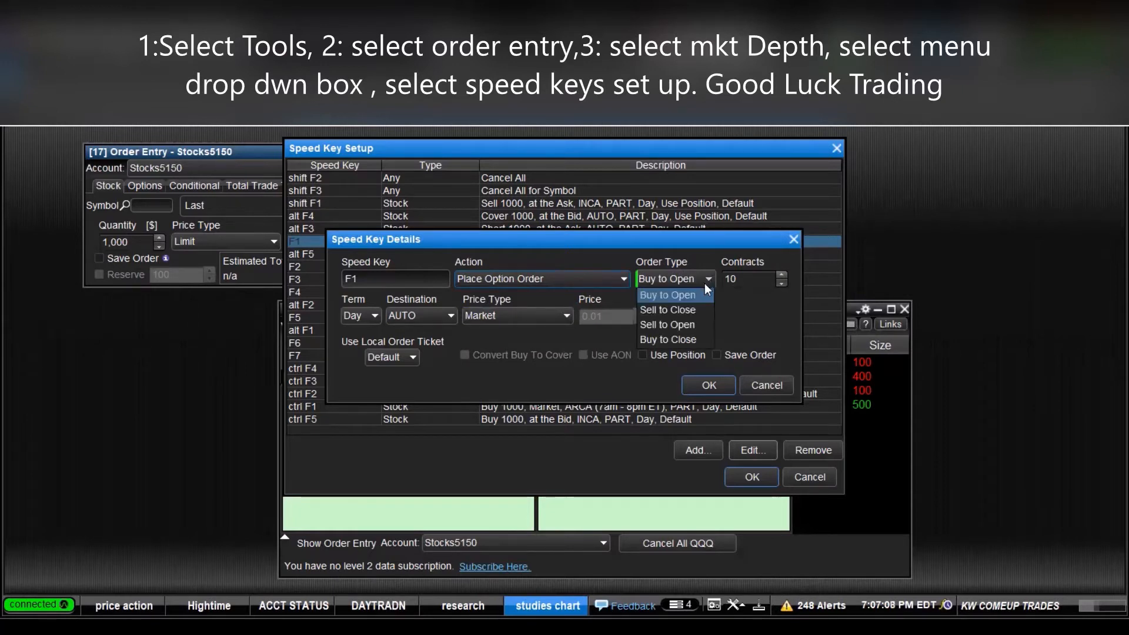
{"action": "mouse_move", "coordinate": [677, 301]}
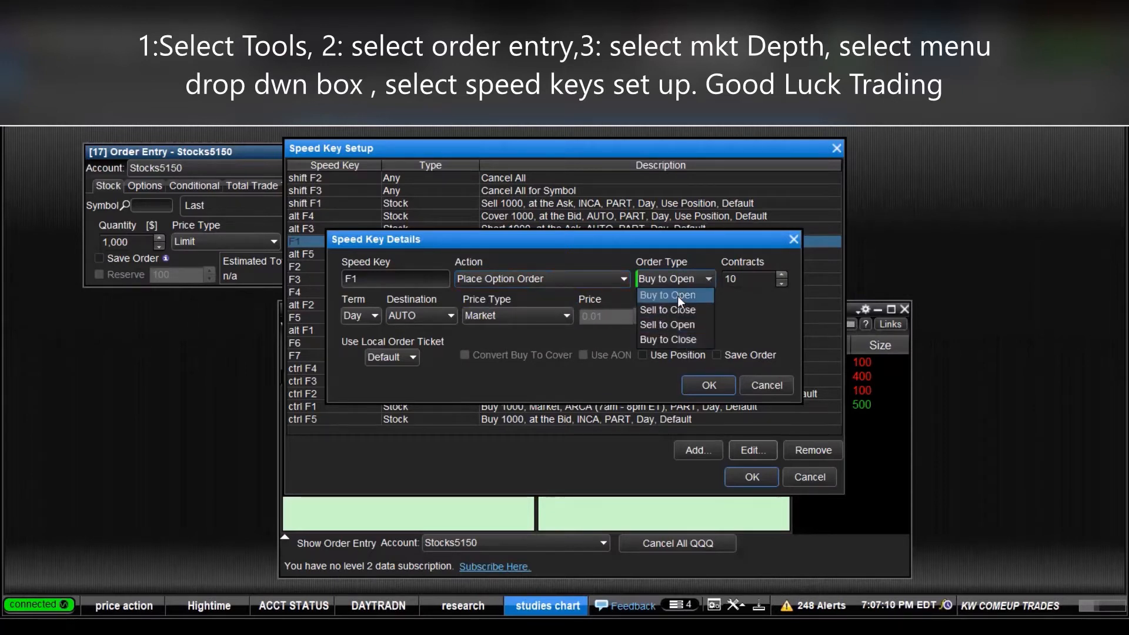
{"action": "left_click", "coordinate": [668, 295]}
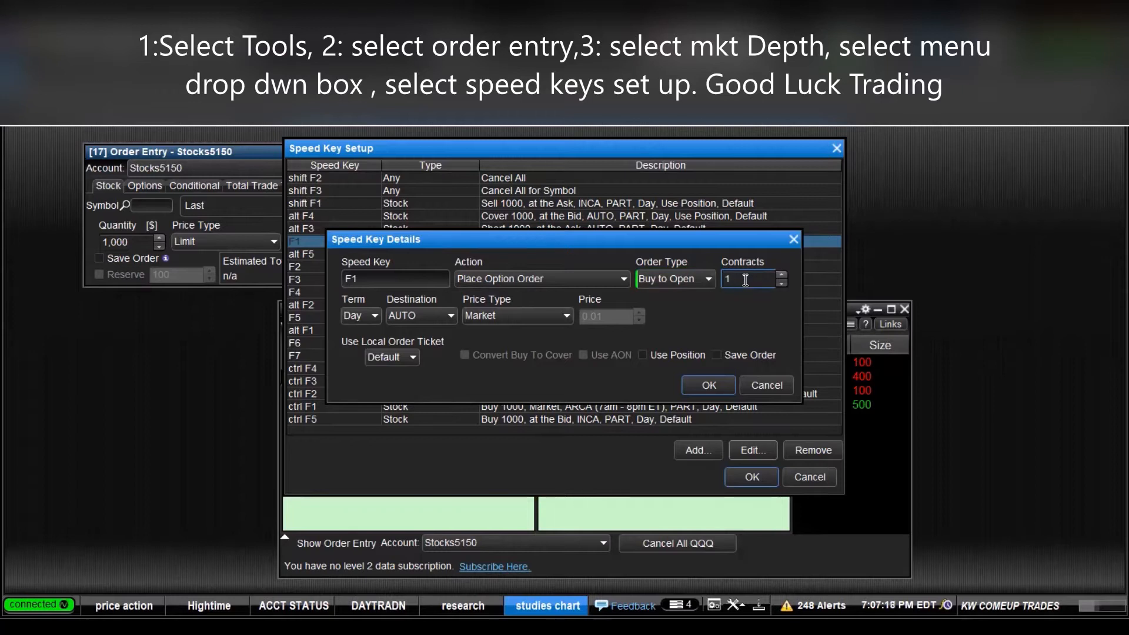
{"action": "mouse_move", "coordinate": [388, 327]}
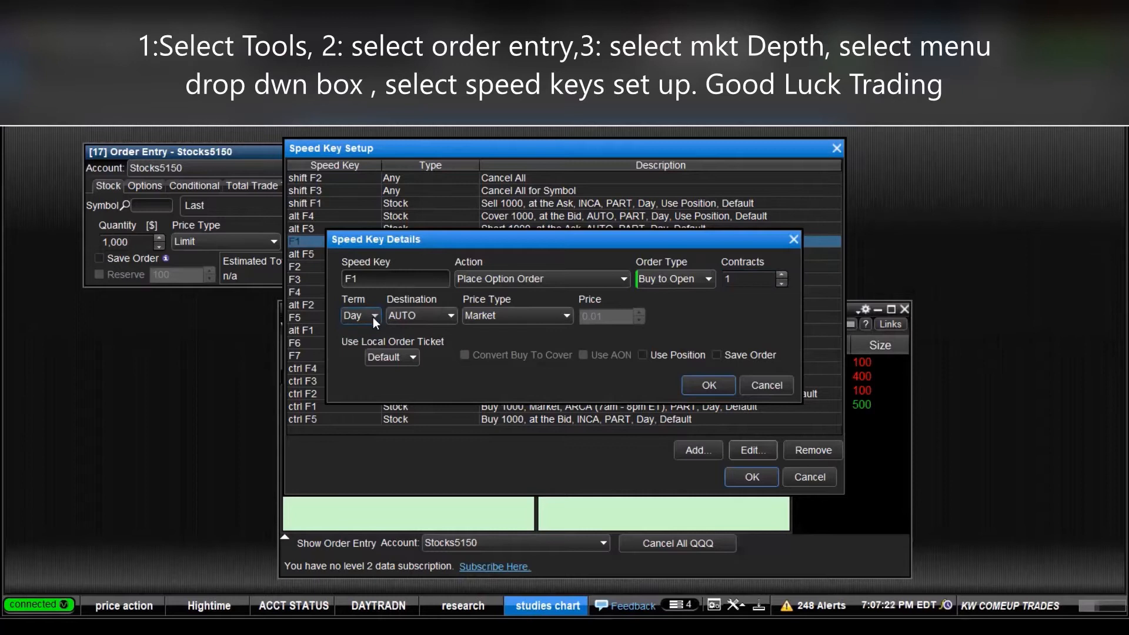
Set F1's order details with AUTO routing and a Bid price type
{"action": "left_click", "coordinate": [452, 315]}
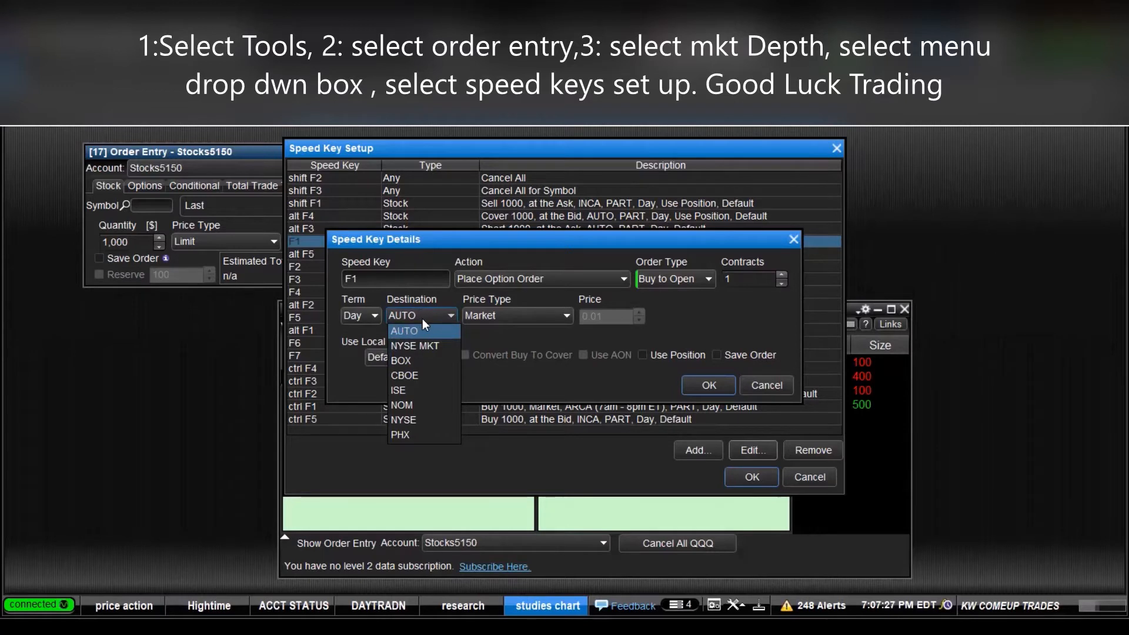
{"action": "mouse_move", "coordinate": [401, 360]}
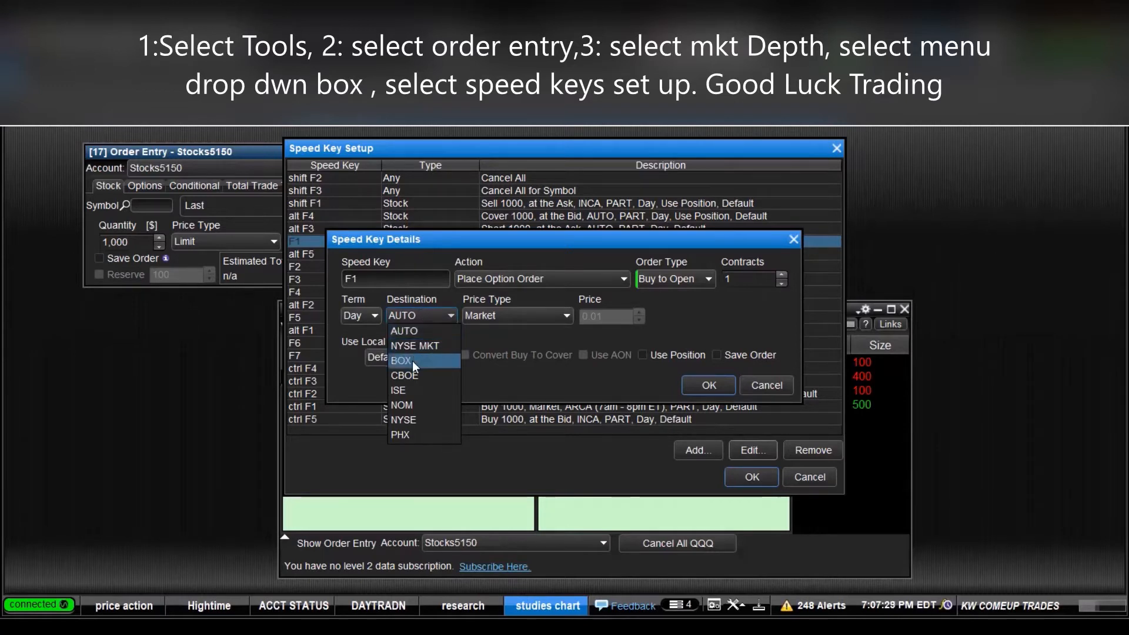
{"action": "mouse_move", "coordinate": [421, 345]}
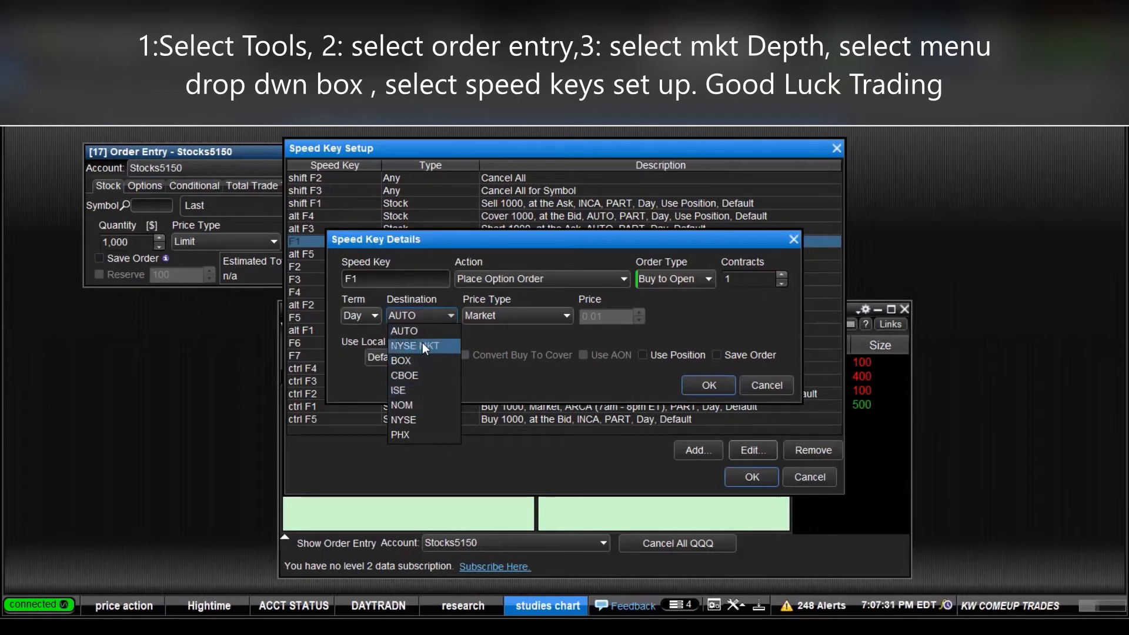
{"action": "left_click", "coordinate": [404, 331]}
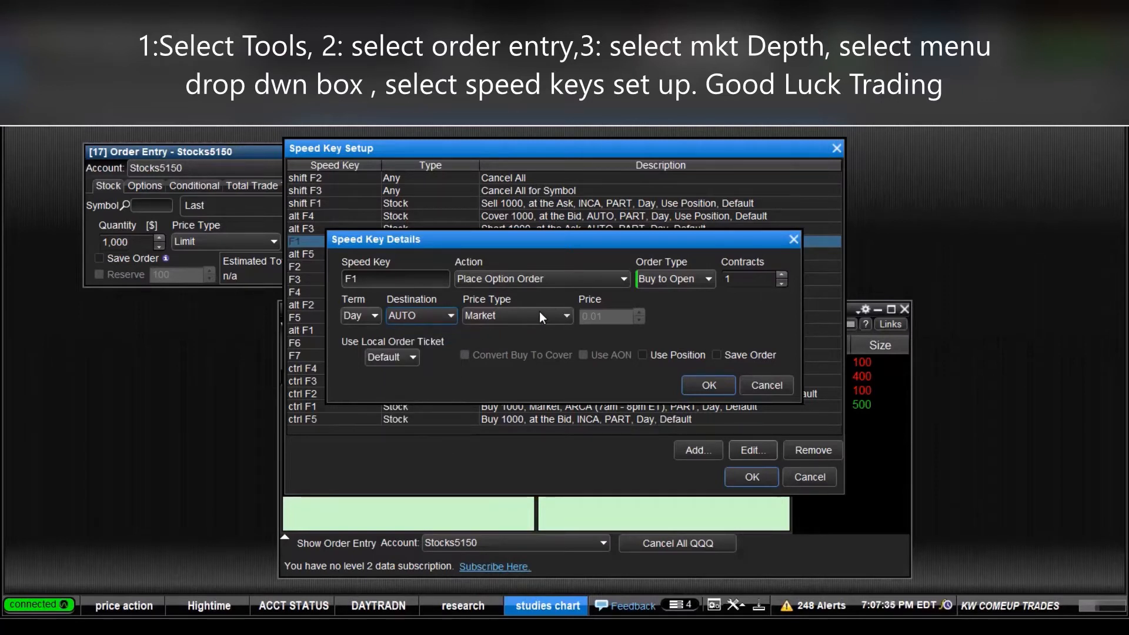
{"action": "left_click", "coordinate": [565, 316]}
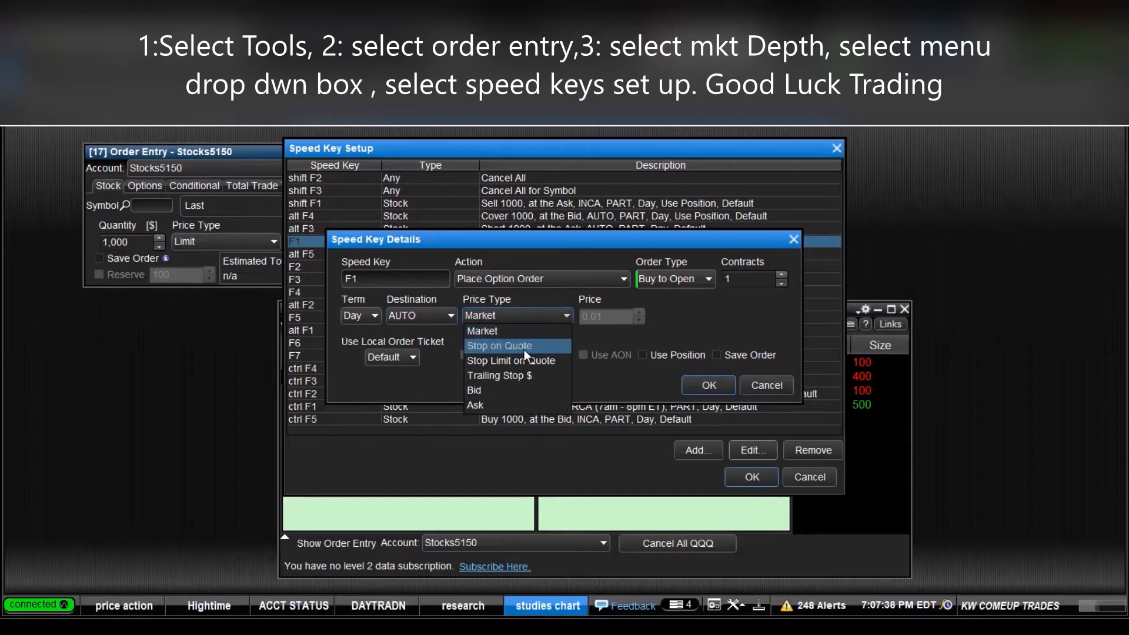
{"action": "mouse_move", "coordinate": [484, 405]}
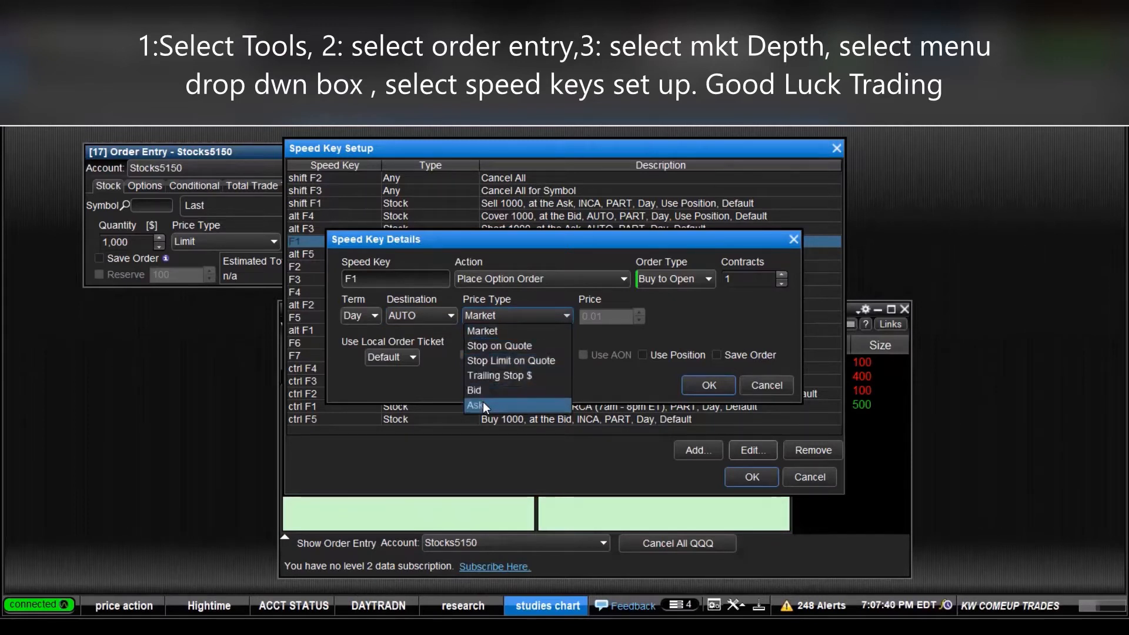
{"action": "left_click", "coordinate": [474, 389]}
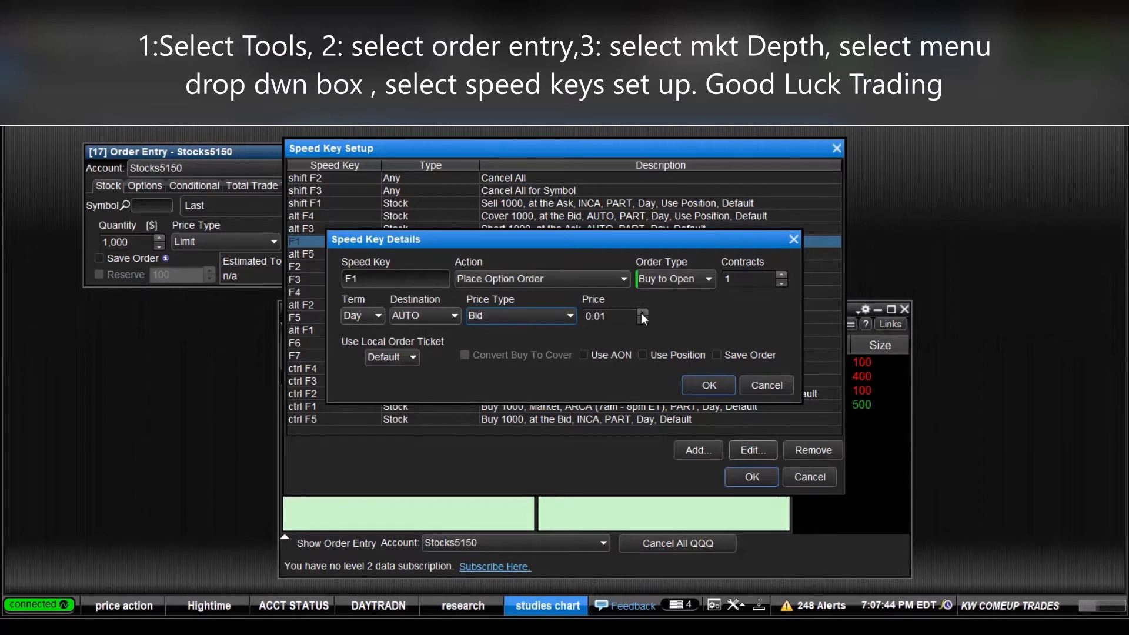
{"action": "mouse_move", "coordinate": [565, 355]}
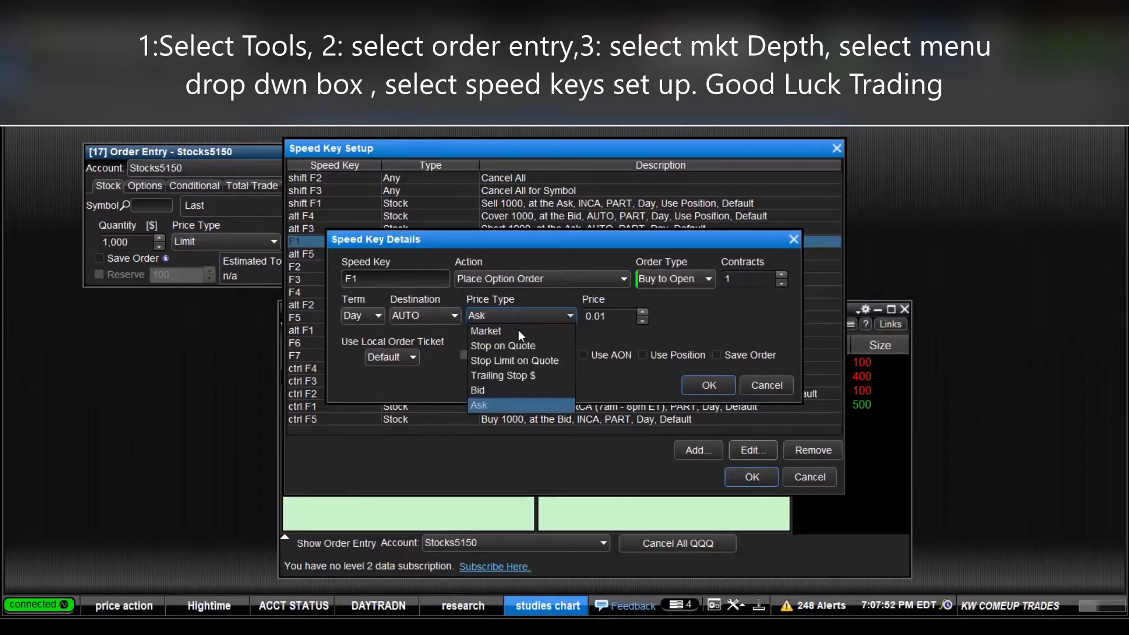
{"action": "mouse_move", "coordinate": [516, 345]}
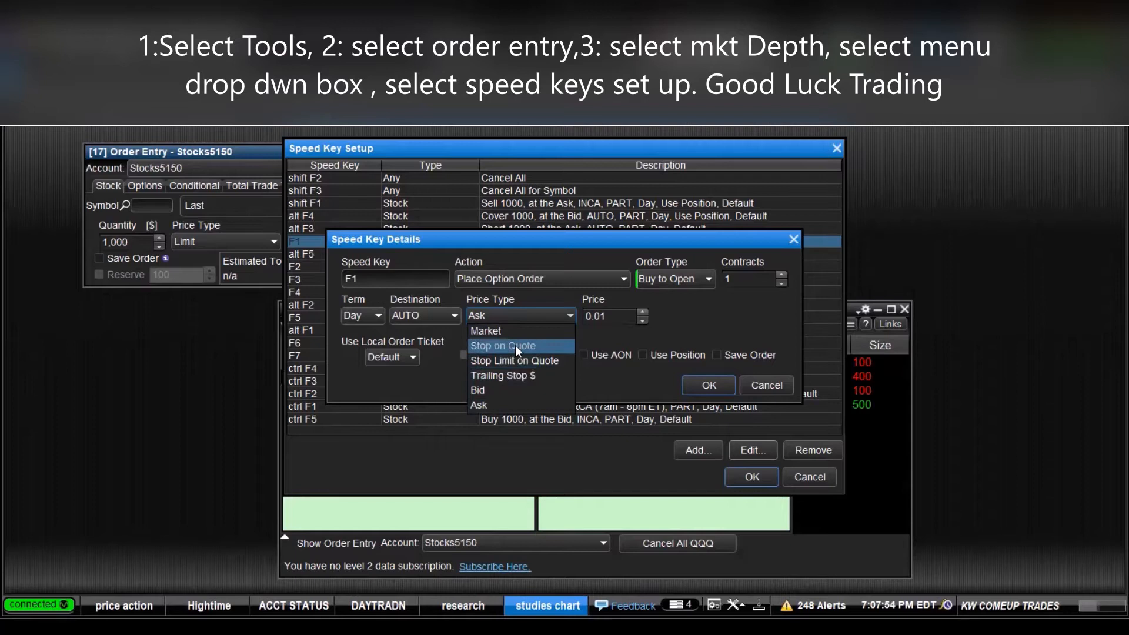
{"action": "mouse_move", "coordinate": [515, 360]}
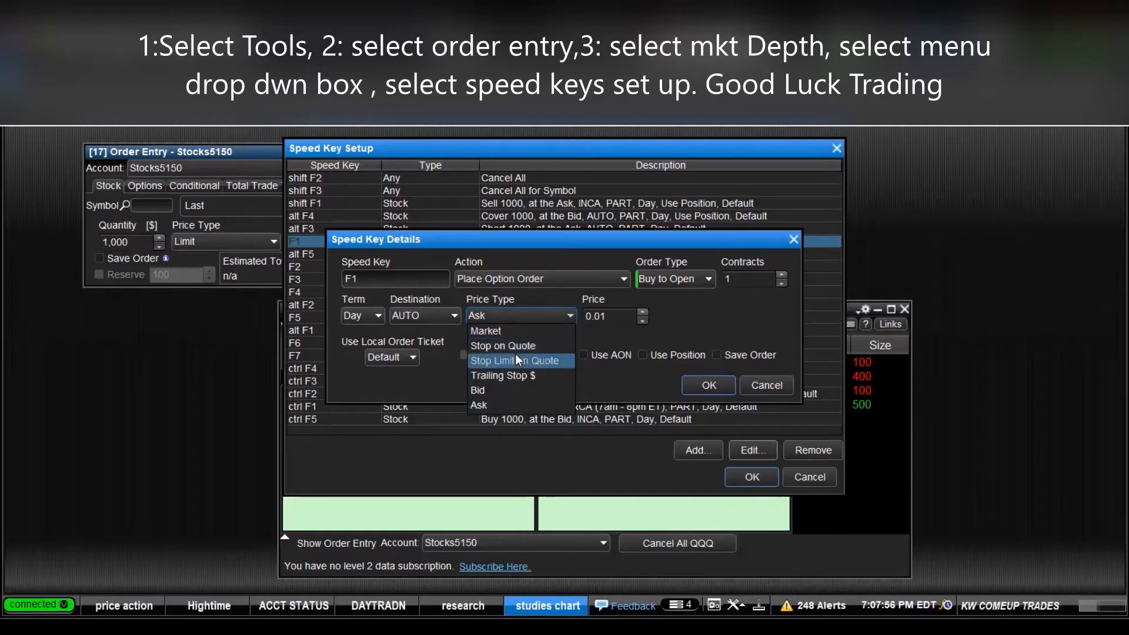
Try Stop on Quote, return to the bid price, then save F1 and the speed key setup
{"action": "left_click", "coordinate": [502, 345]}
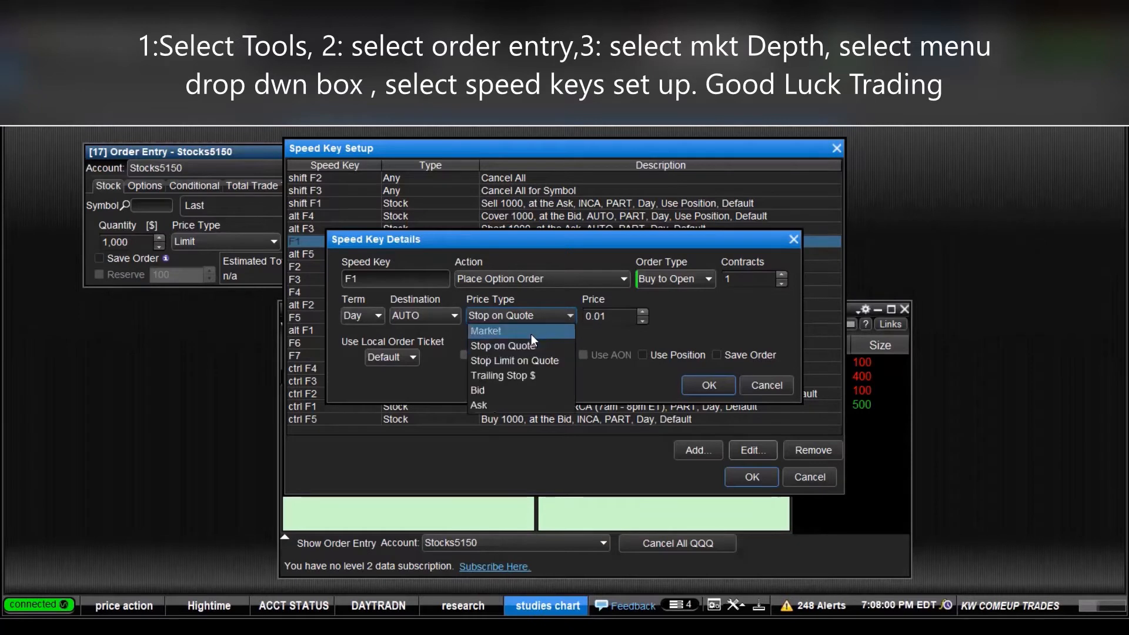
{"action": "left_click", "coordinate": [478, 390]}
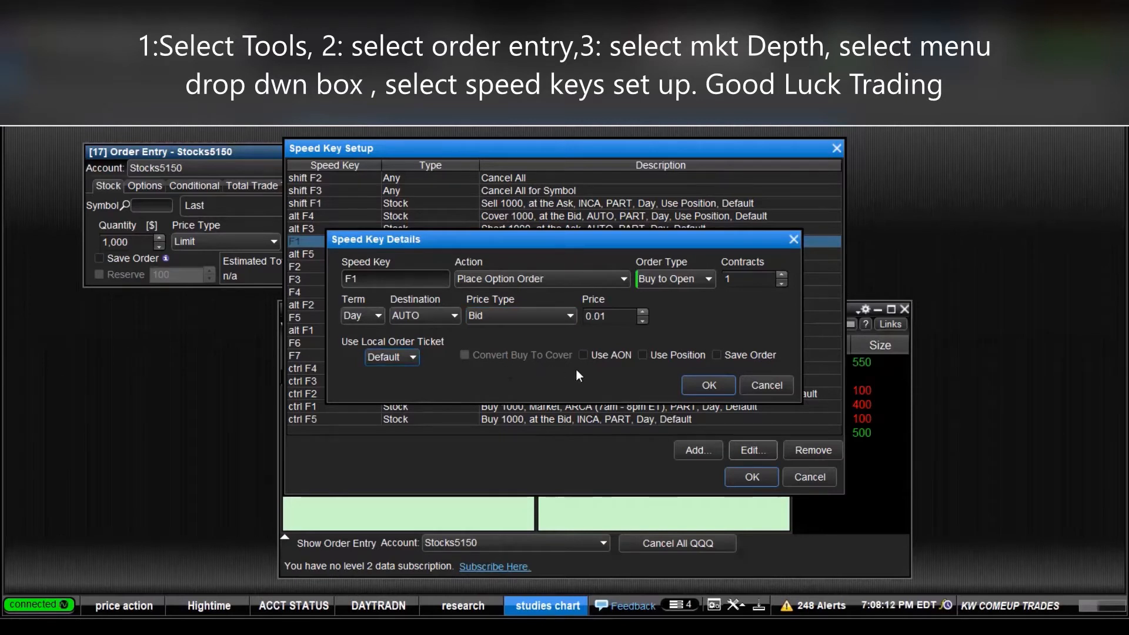
{"action": "mouse_move", "coordinate": [618, 366]}
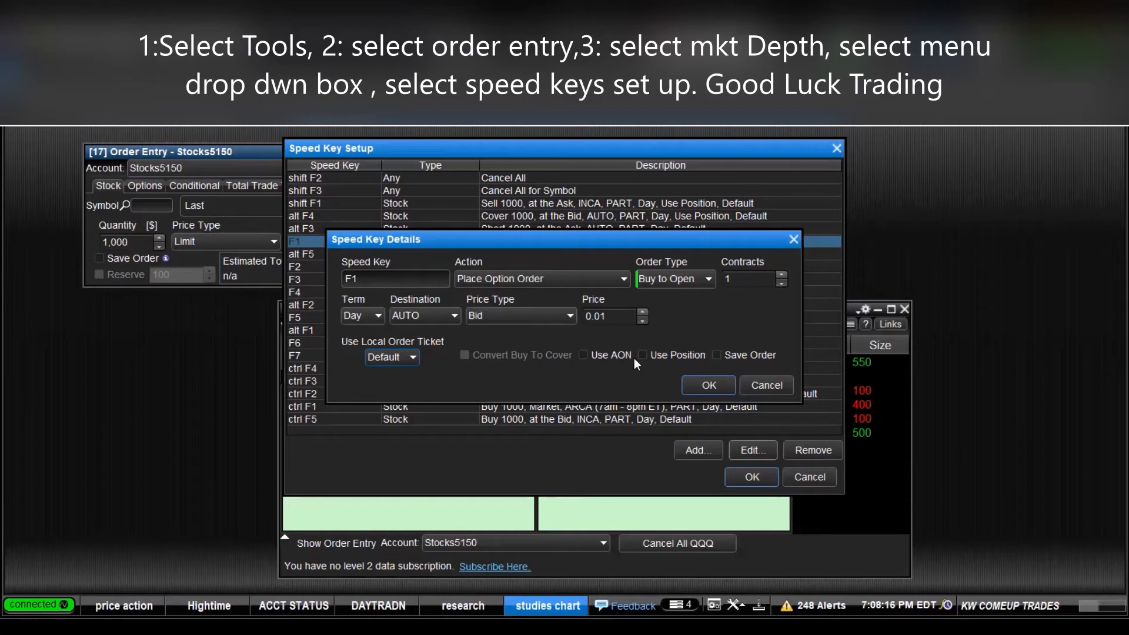
{"action": "mouse_move", "coordinate": [741, 366]}
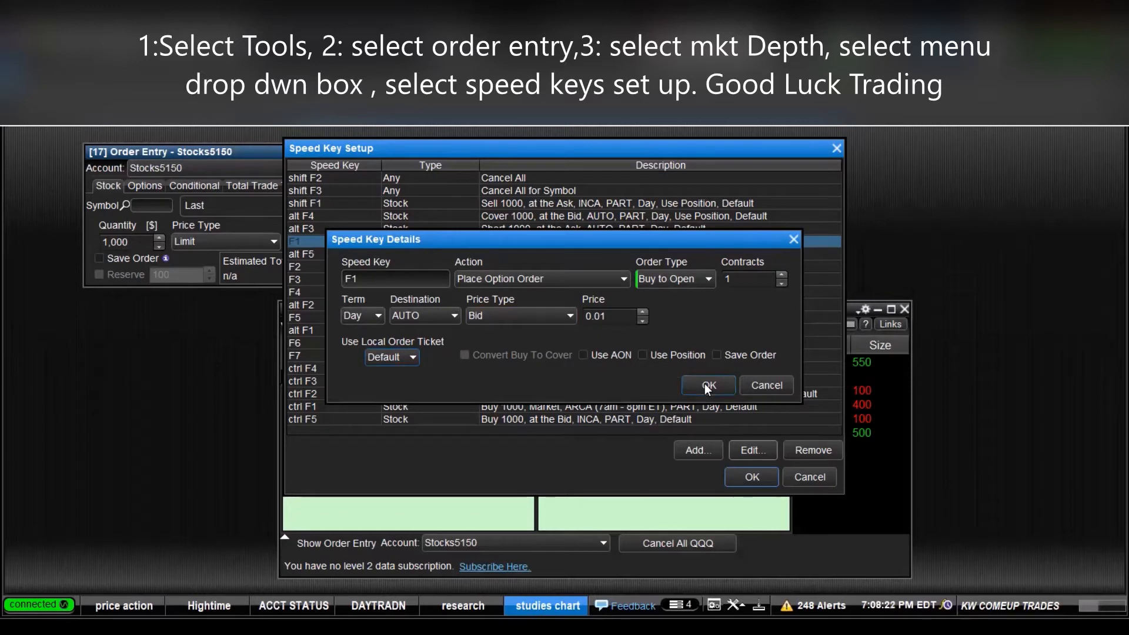
{"action": "left_click", "coordinate": [708, 385]}
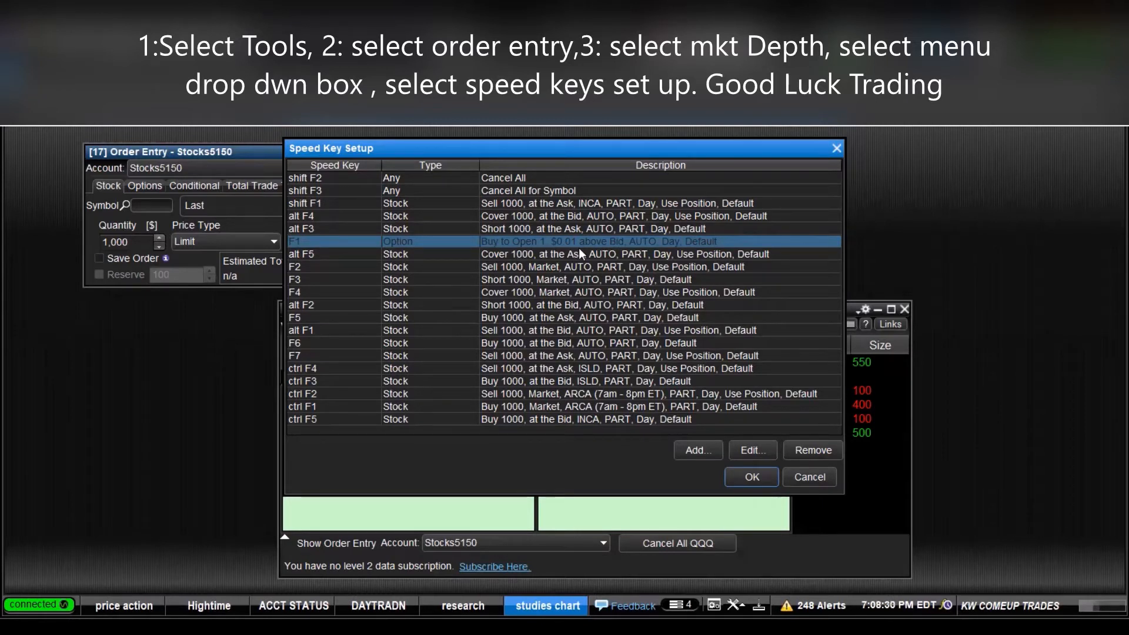
{"action": "mouse_move", "coordinate": [647, 251]}
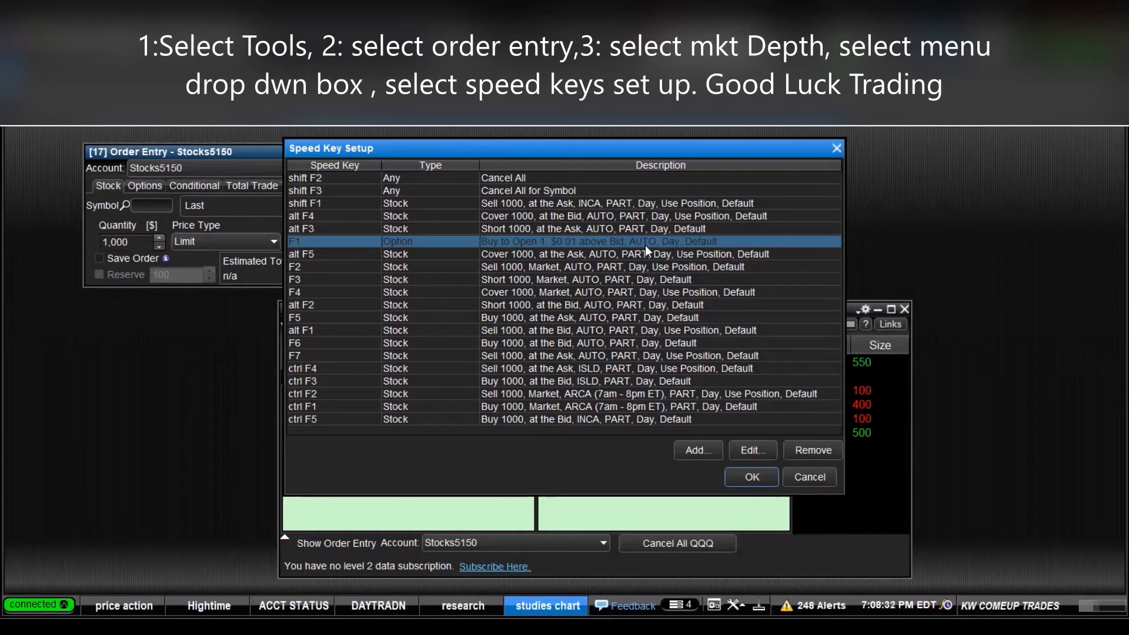
{"action": "mouse_move", "coordinate": [711, 252]}
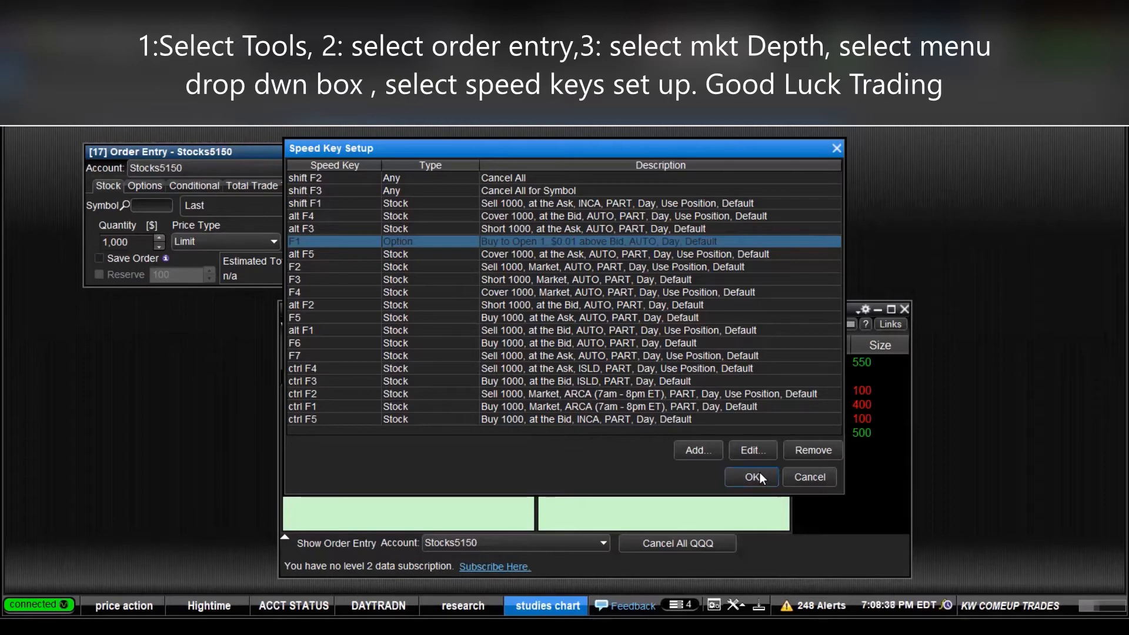
{"action": "left_click", "coordinate": [751, 477]}
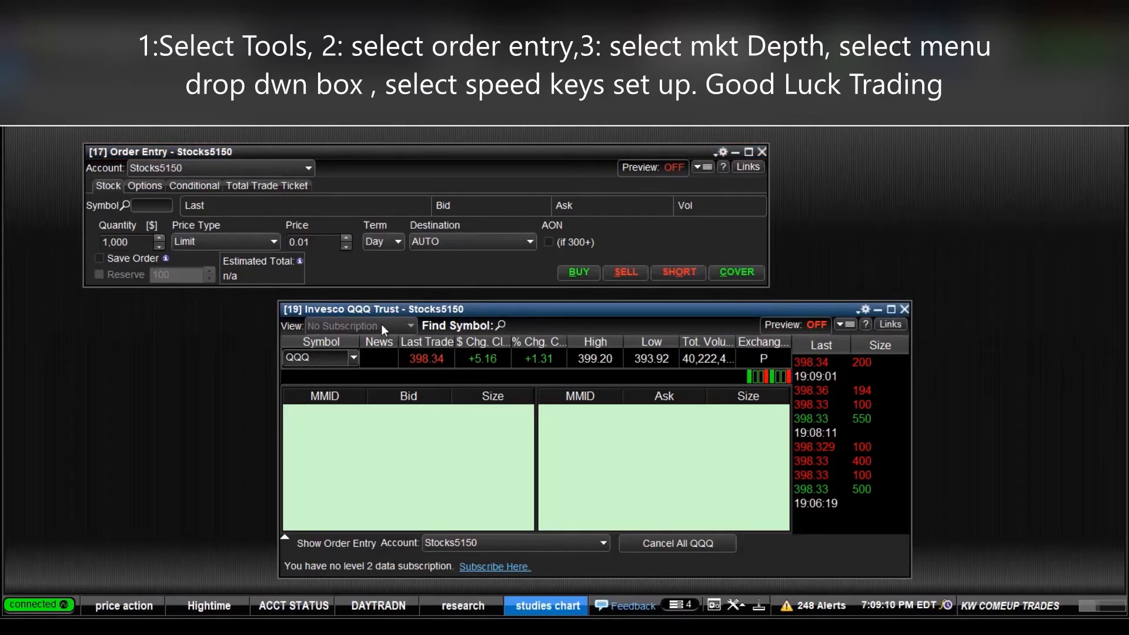
Change the Market Depth window's symbol from QQQ to SPY
{"action": "left_click", "coordinate": [353, 358]}
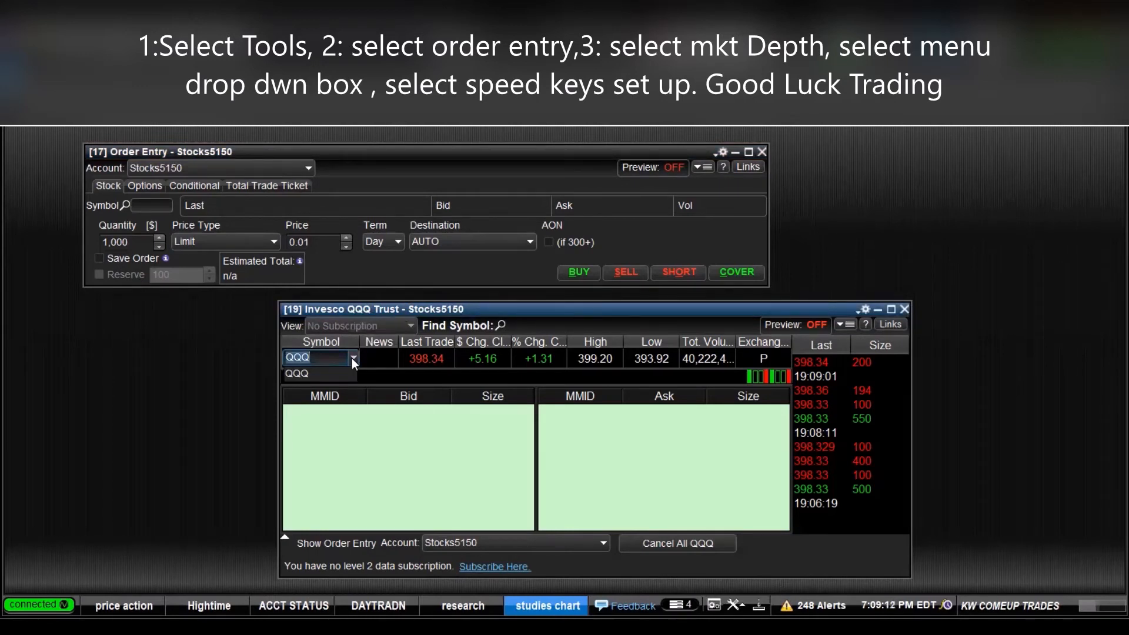
{"action": "type", "text": "S"}
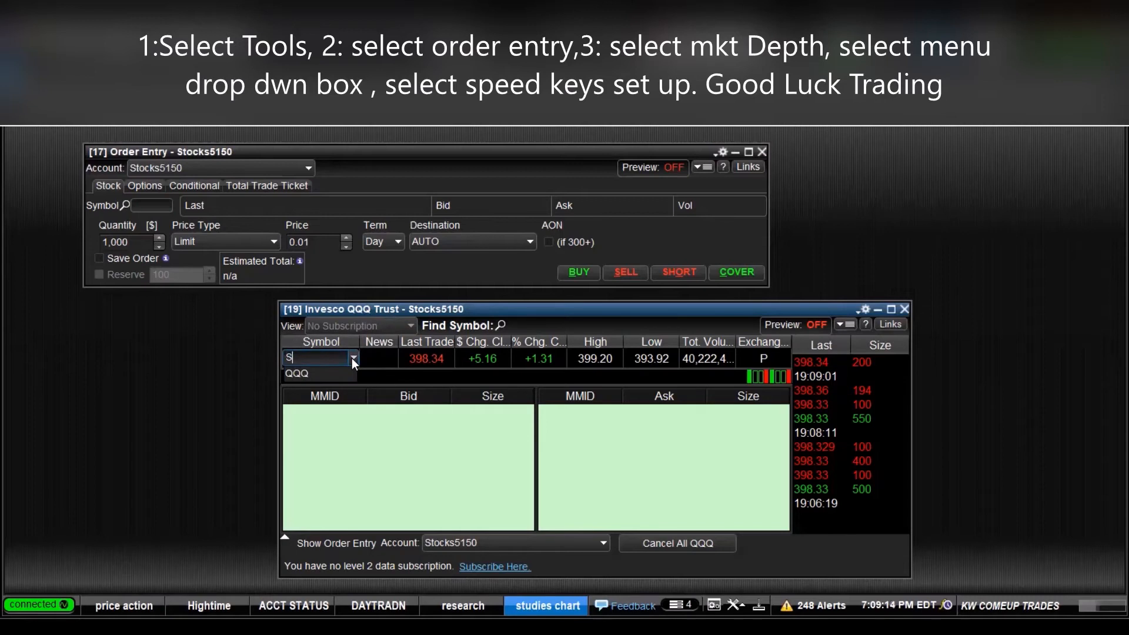
{"action": "type", "text": "PY"}
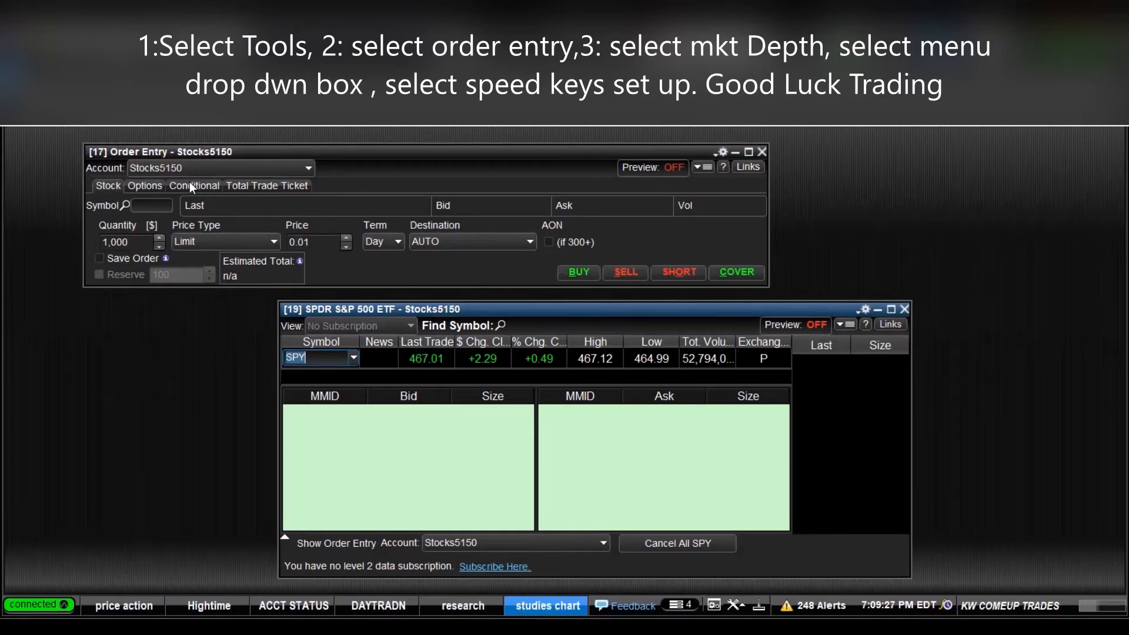
Switch the order ticket to Options and keep SPY in the Market Depth window
{"action": "left_click", "coordinate": [144, 185]}
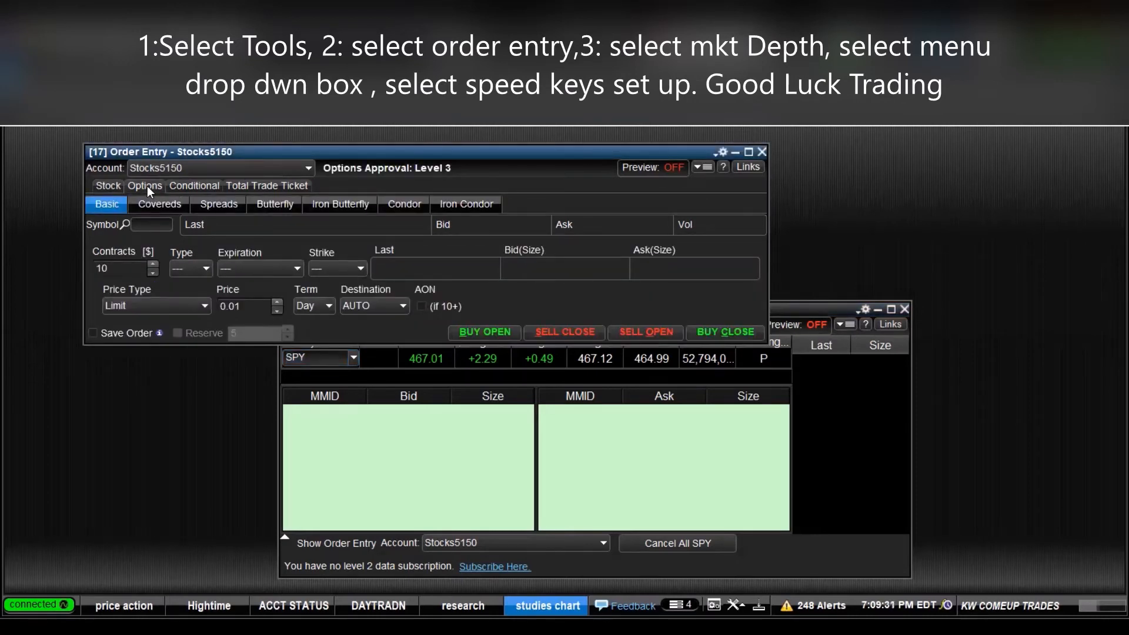
{"action": "mouse_move", "coordinate": [331, 401]}
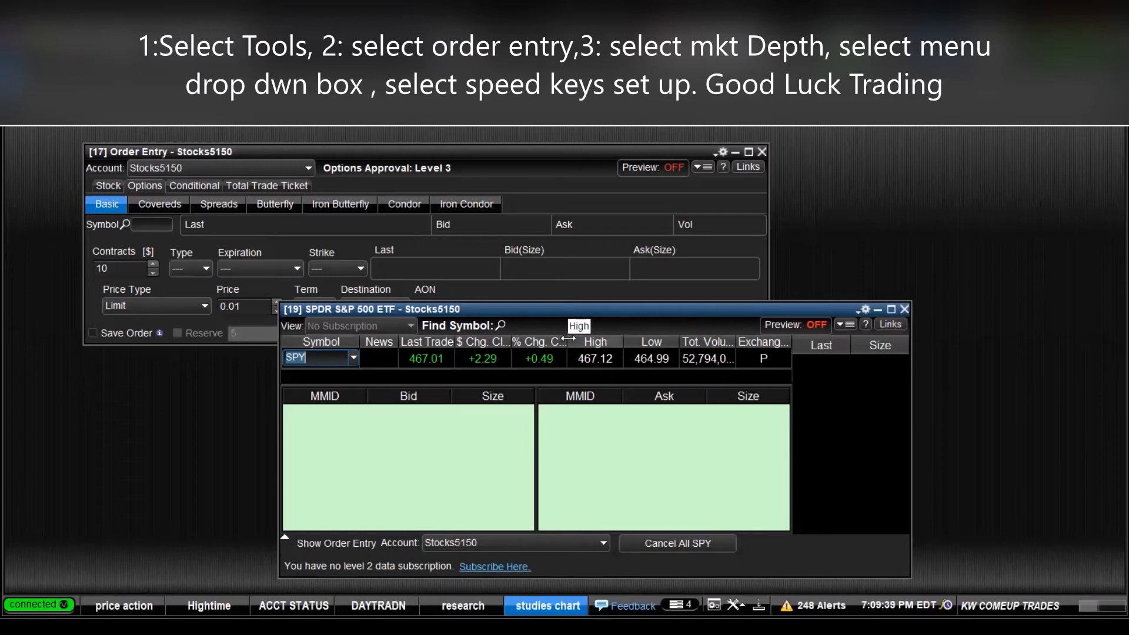
{"action": "mouse_move", "coordinate": [572, 344]}
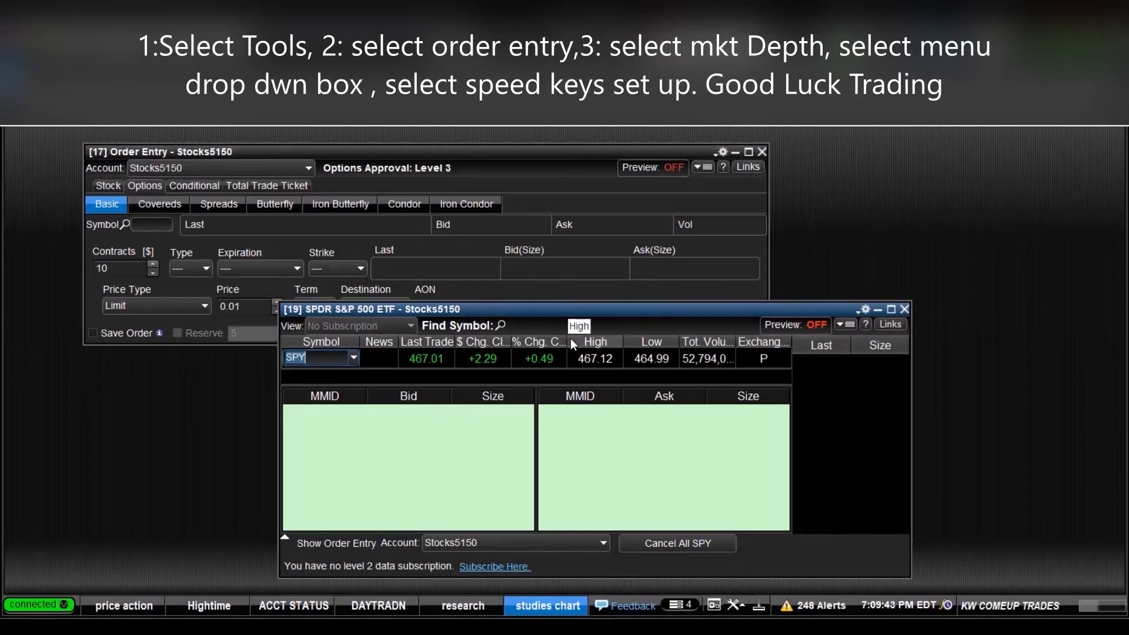
{"action": "mouse_move", "coordinate": [762, 351]}
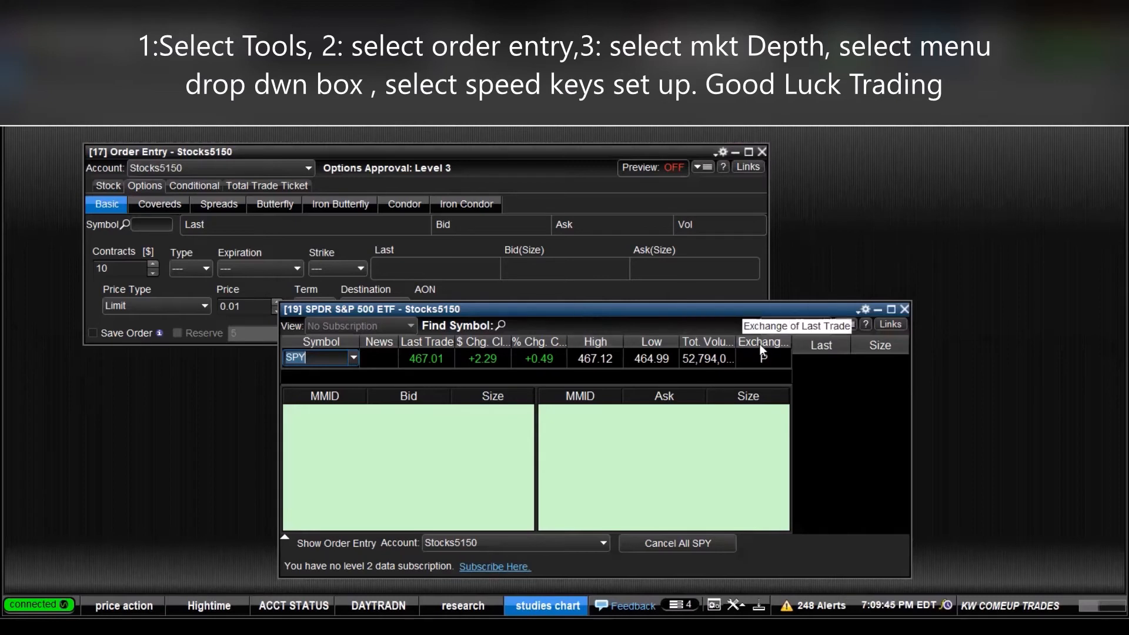
{"action": "left_click", "coordinate": [352, 359]}
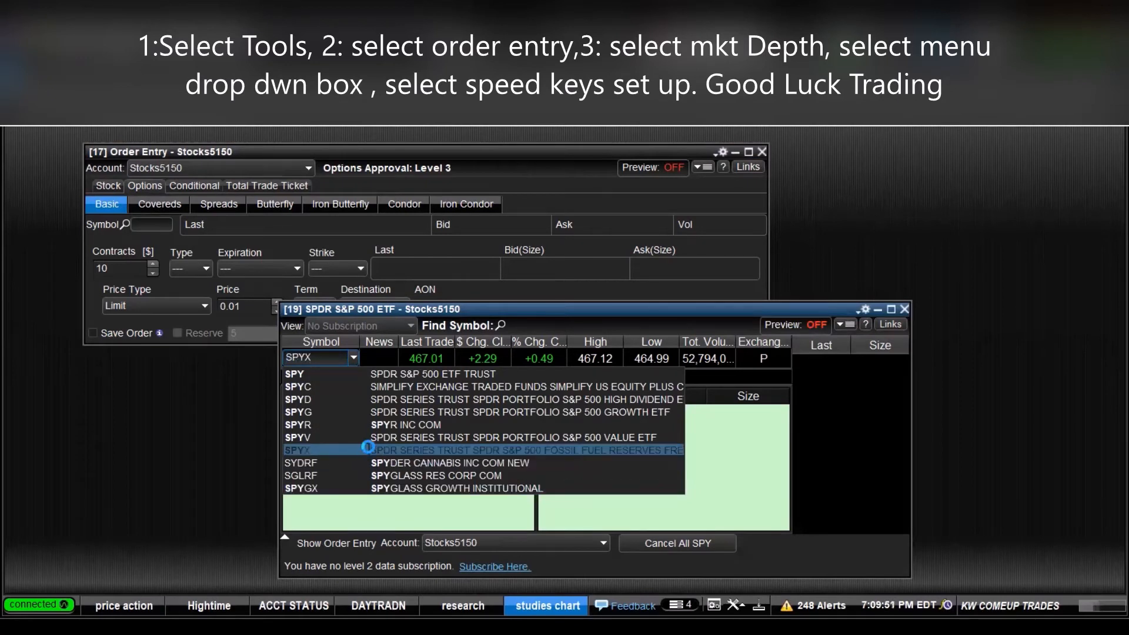
{"action": "left_click", "coordinate": [310, 373]}
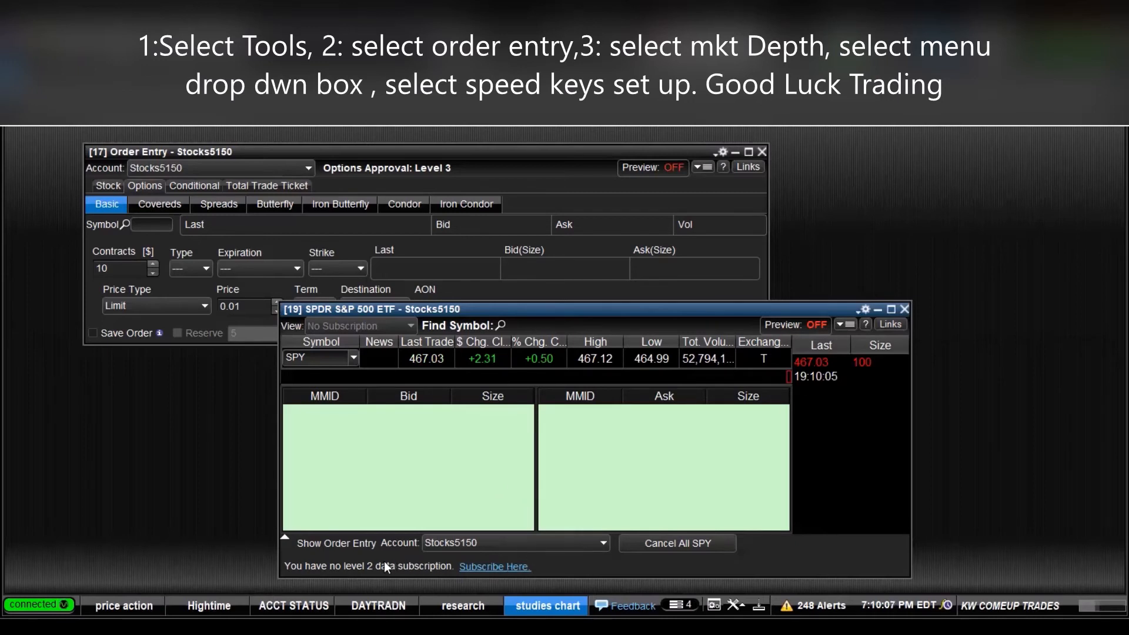
{"action": "mouse_move", "coordinate": [451, 580]}
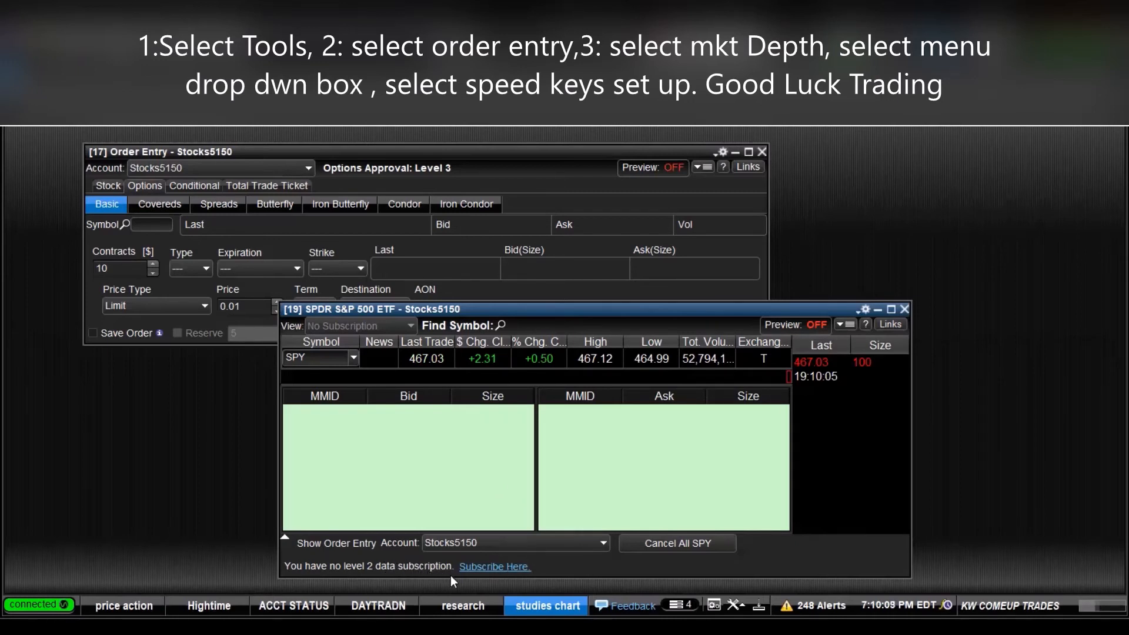
{"action": "mouse_move", "coordinate": [469, 578]}
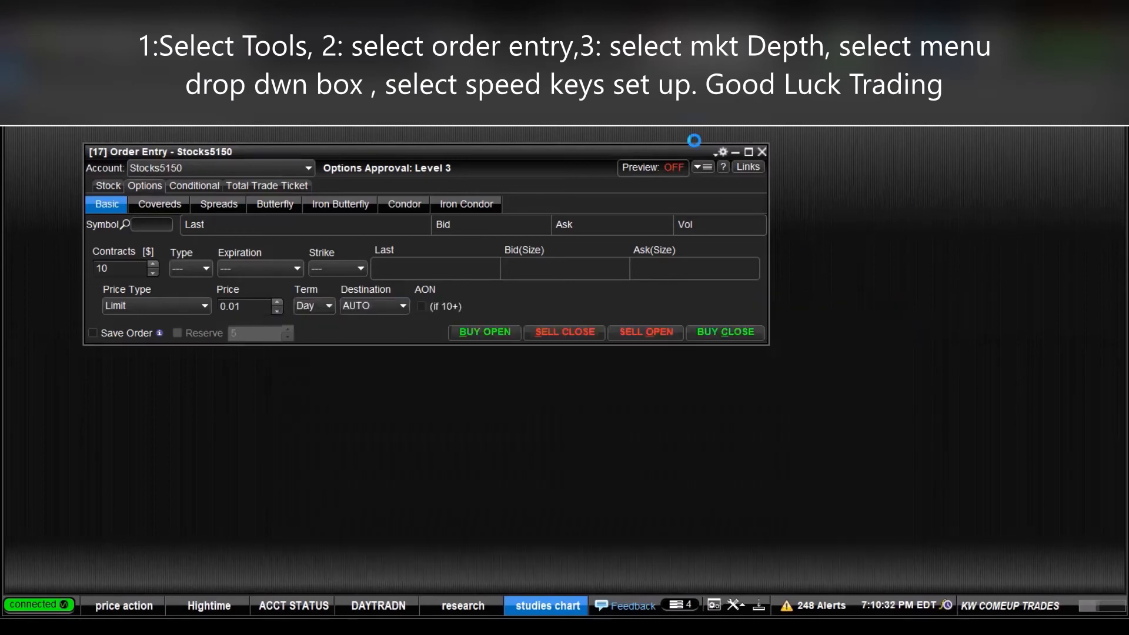
Launch a new stock Order Entry ticket, acknowledge the preview notice, and open QQQ Market Depth
{"action": "left_click", "coordinate": [762, 151]}
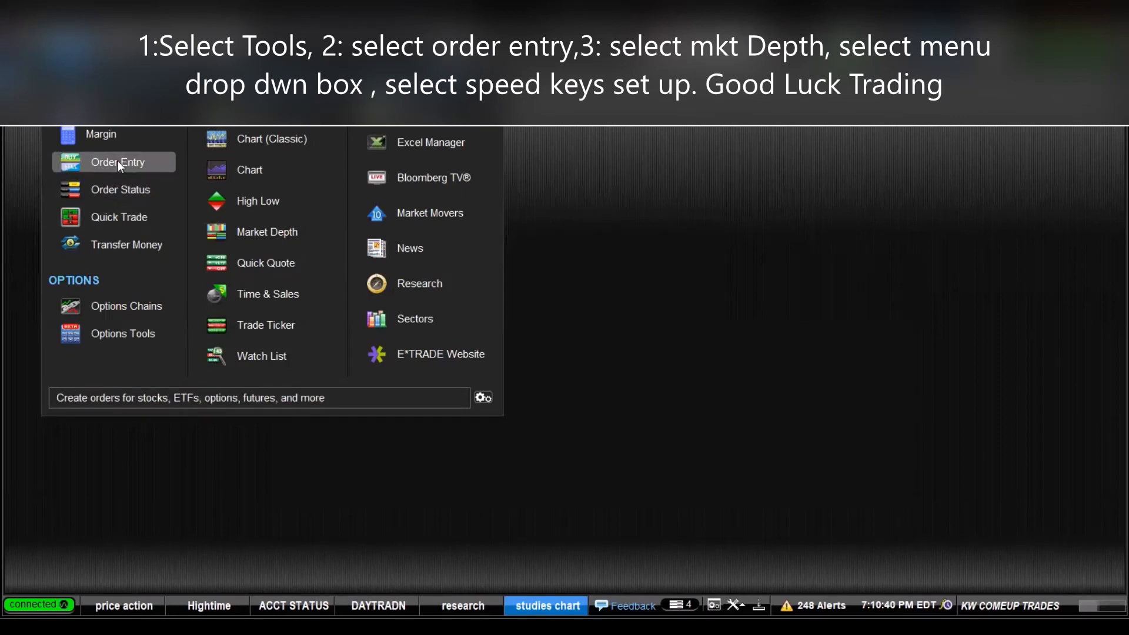
{"action": "left_click", "coordinate": [117, 162]}
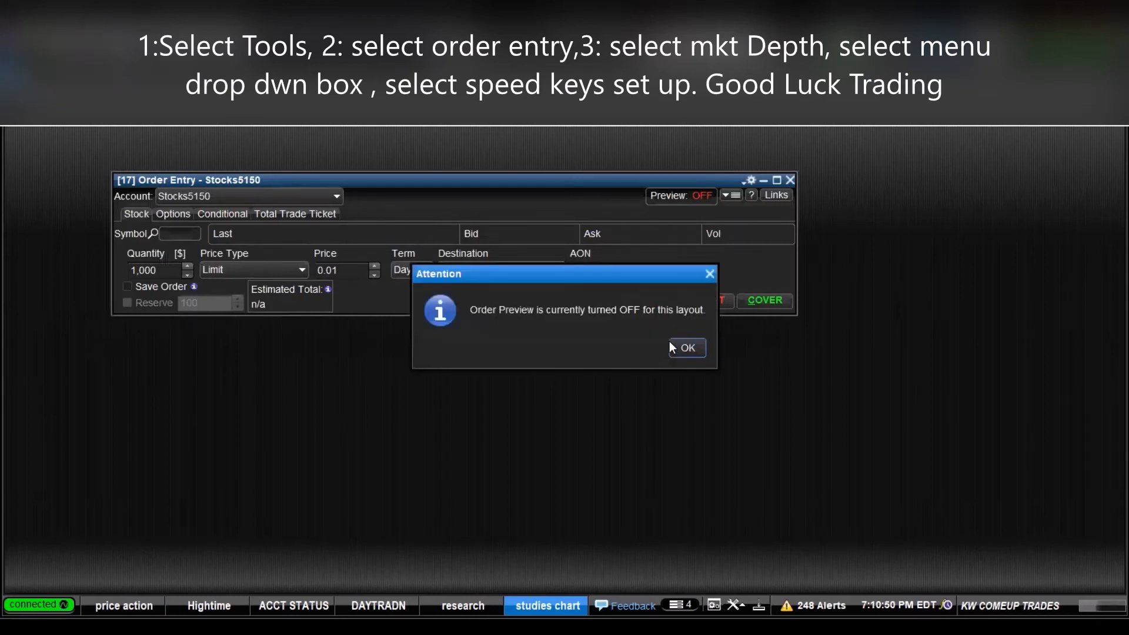
{"action": "left_click", "coordinate": [685, 348]}
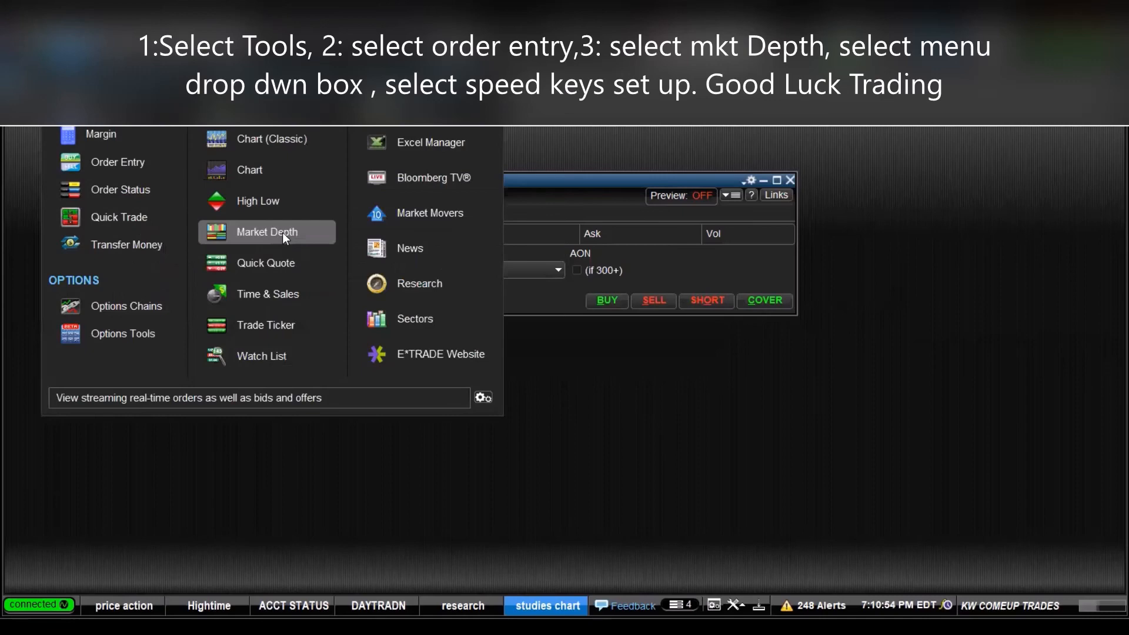
{"action": "left_click", "coordinate": [272, 231]}
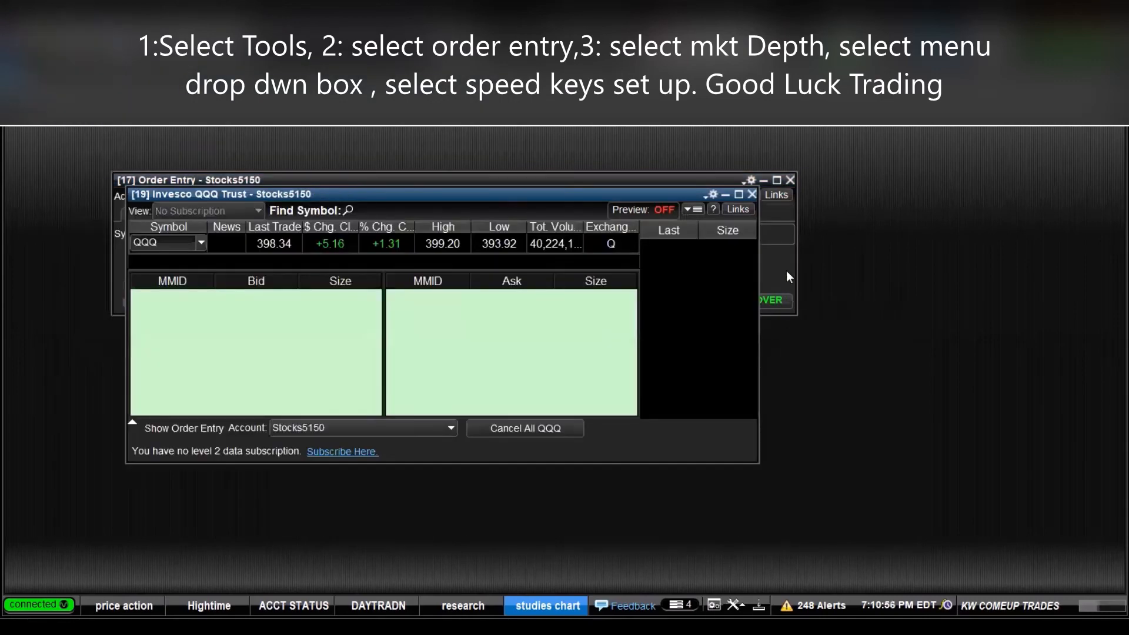
{"action": "mouse_move", "coordinate": [800, 294]}
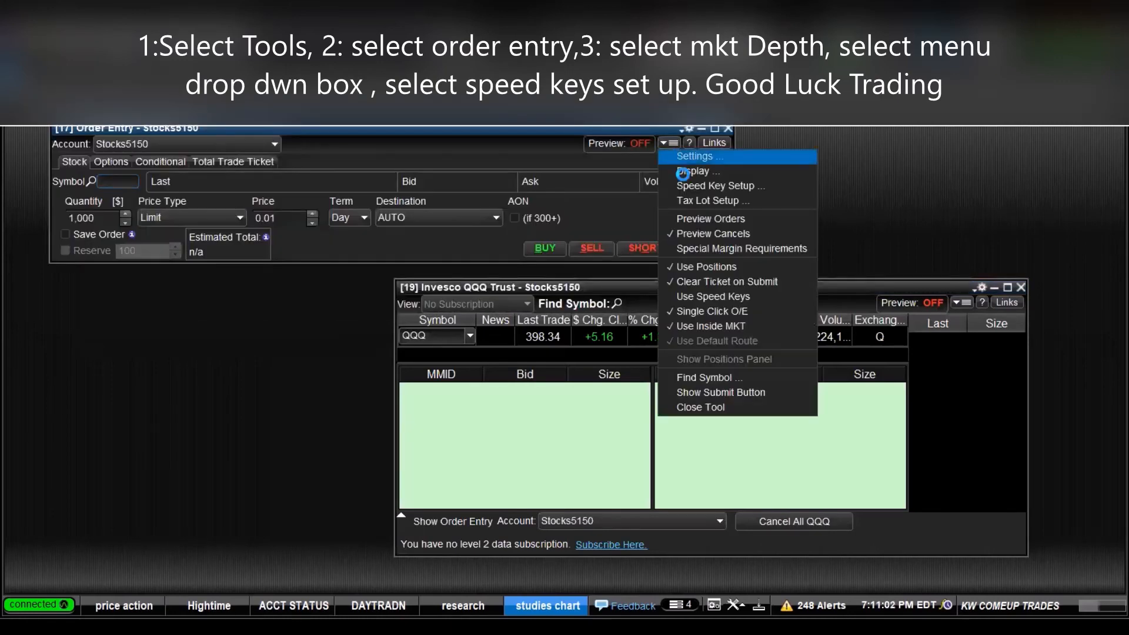
{"action": "left_click", "coordinate": [719, 186]}
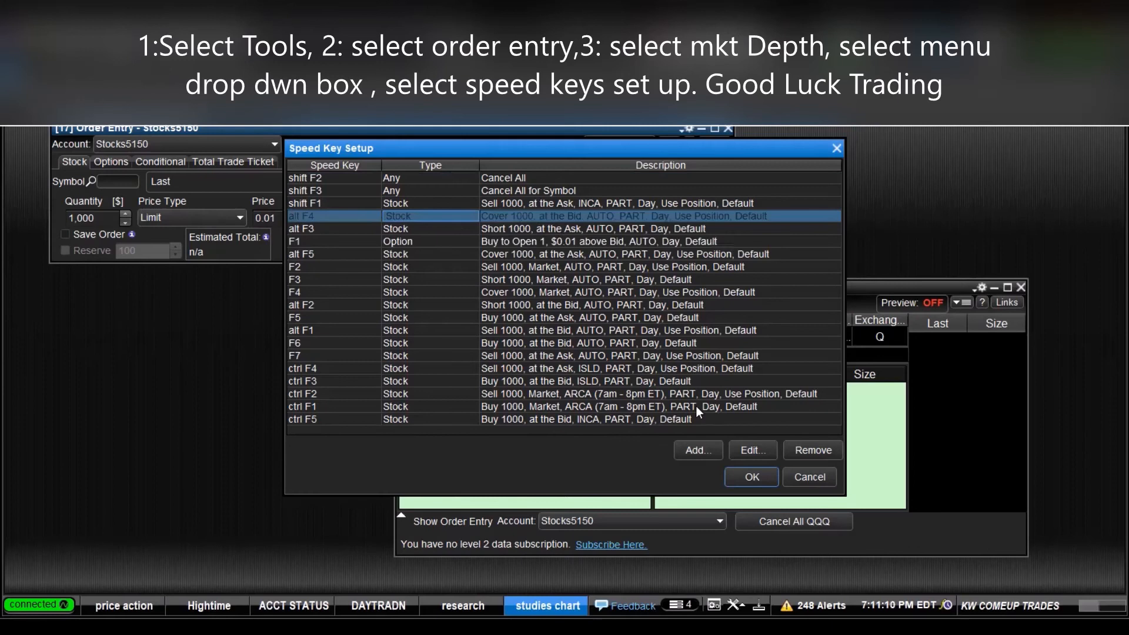
{"action": "left_click", "coordinate": [751, 450]}
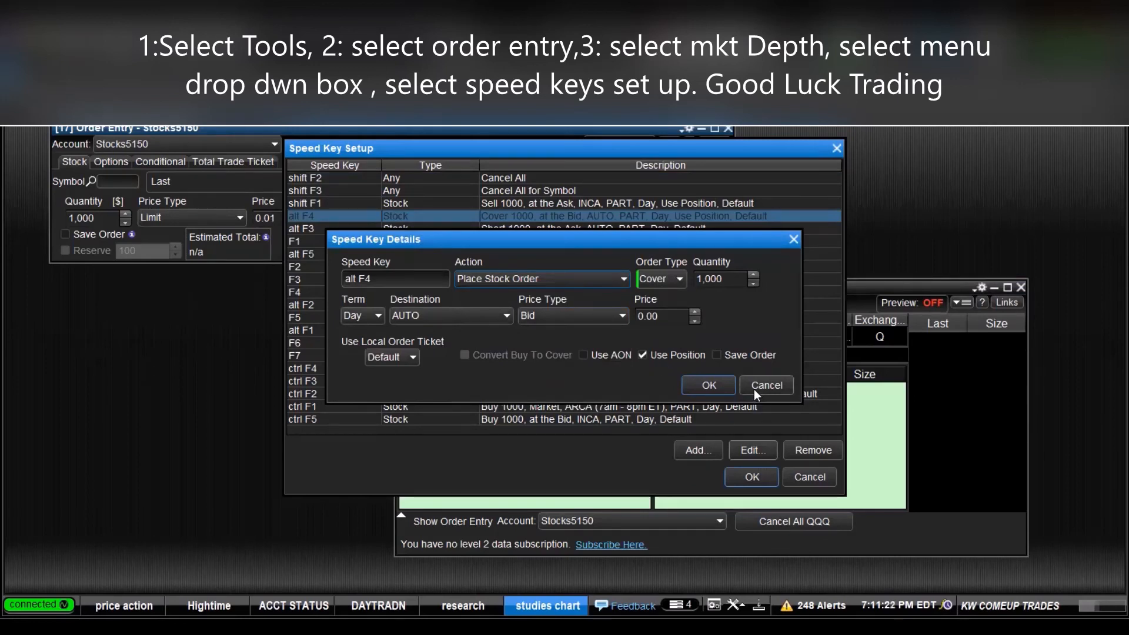
{"action": "left_click", "coordinate": [766, 385]}
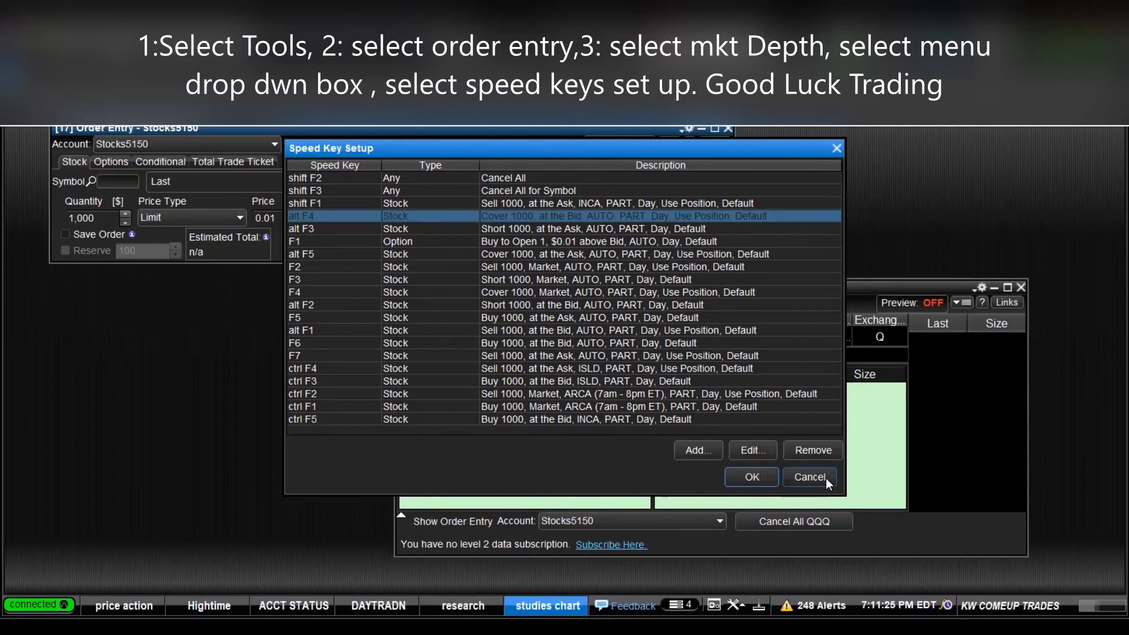
{"action": "left_click", "coordinate": [809, 477]}
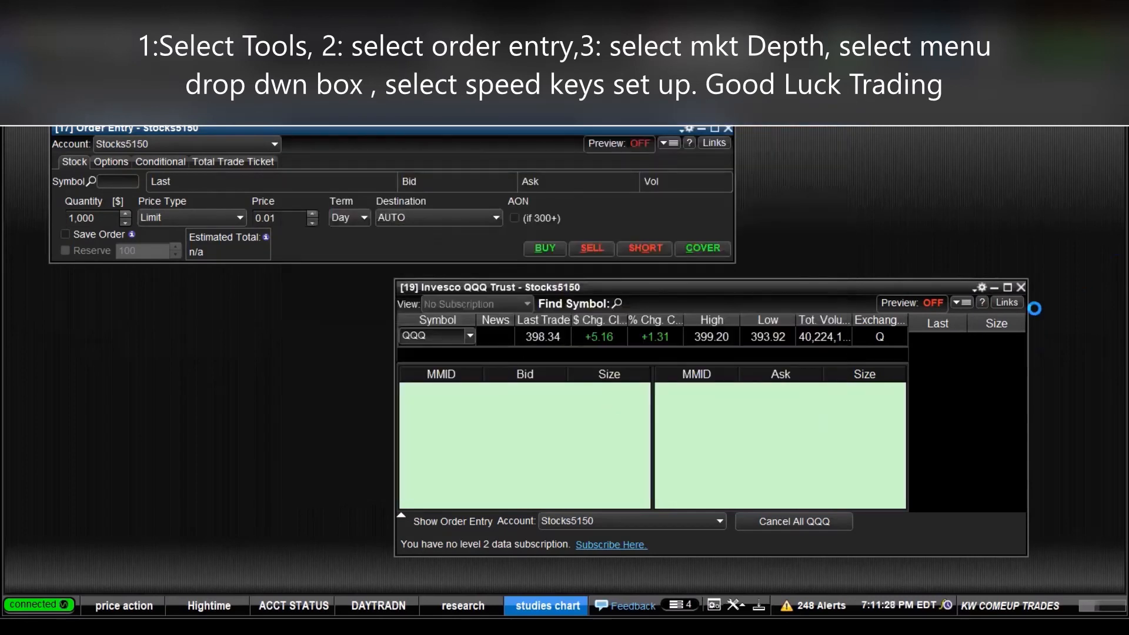
{"action": "mouse_move", "coordinate": [561, 364]}
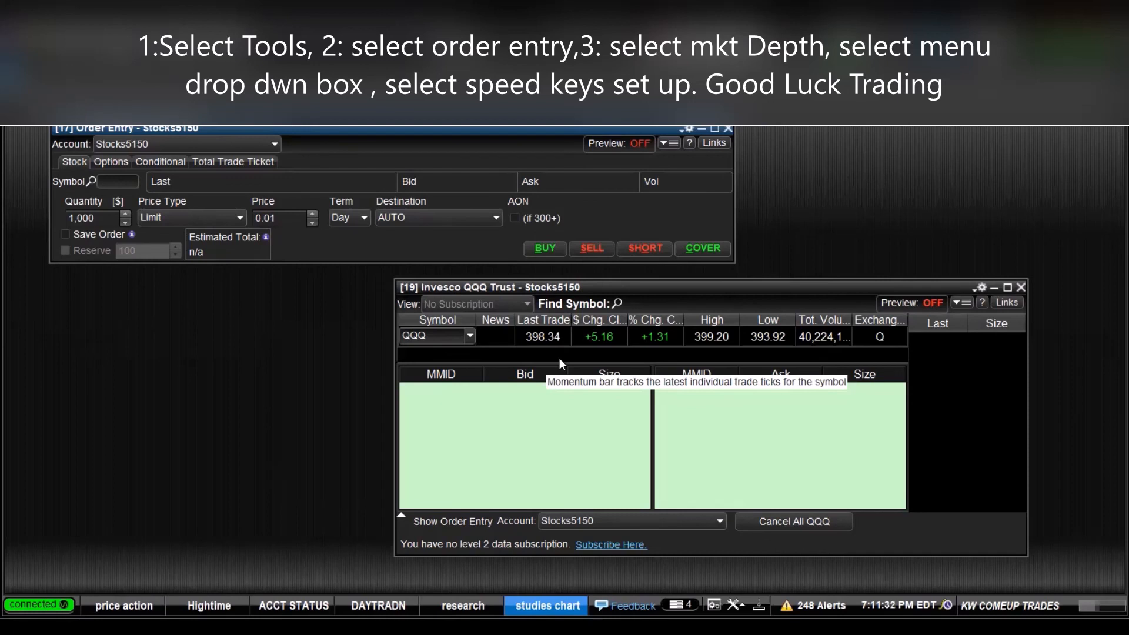
{"action": "mouse_move", "coordinate": [532, 541]}
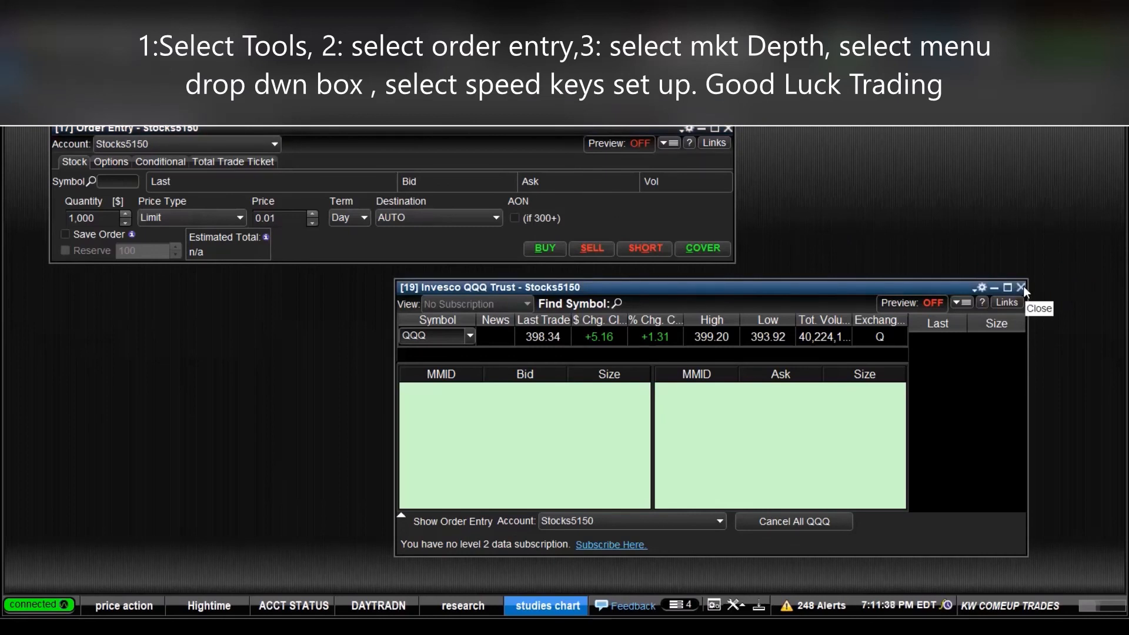
Close the QQQ Market Depth window
{"action": "left_click", "coordinate": [1020, 286]}
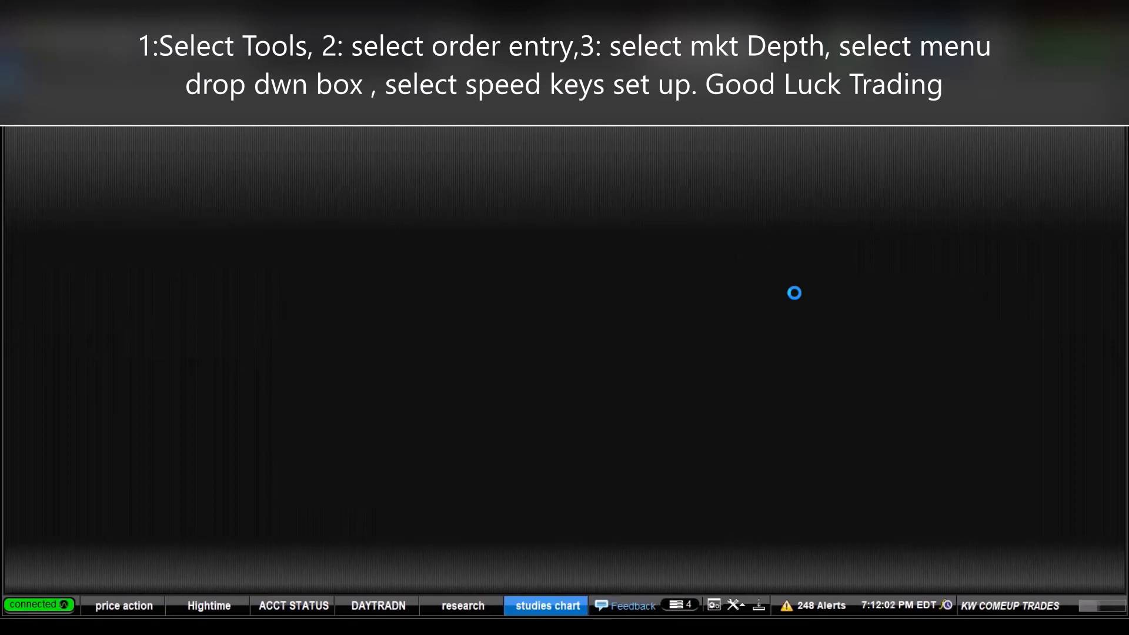
{"action": "mouse_move", "coordinate": [288, 339]}
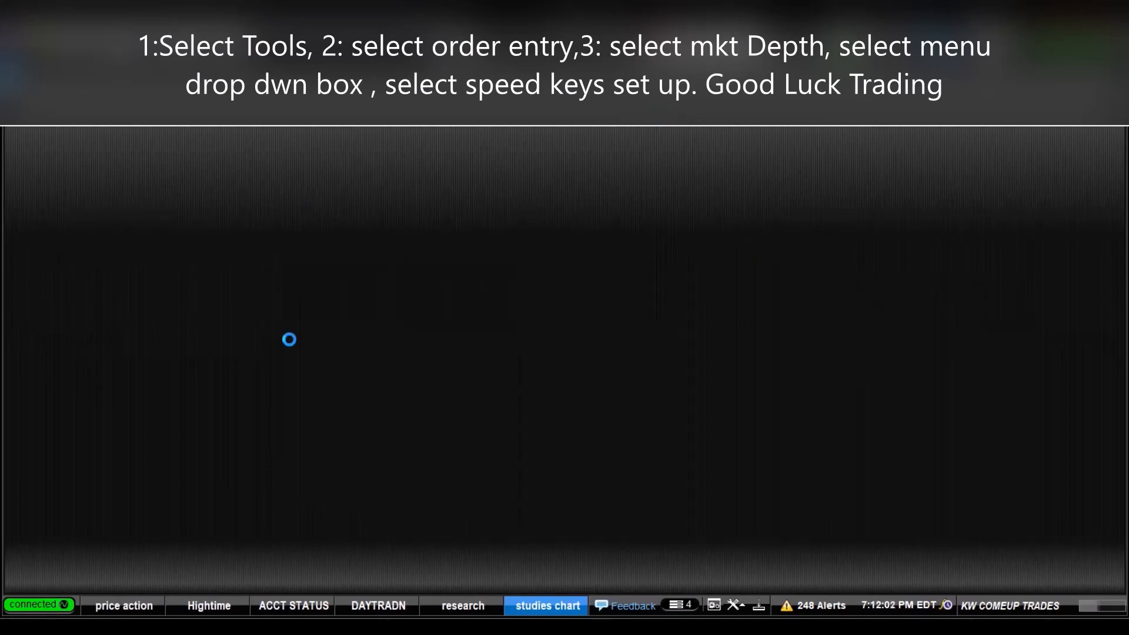